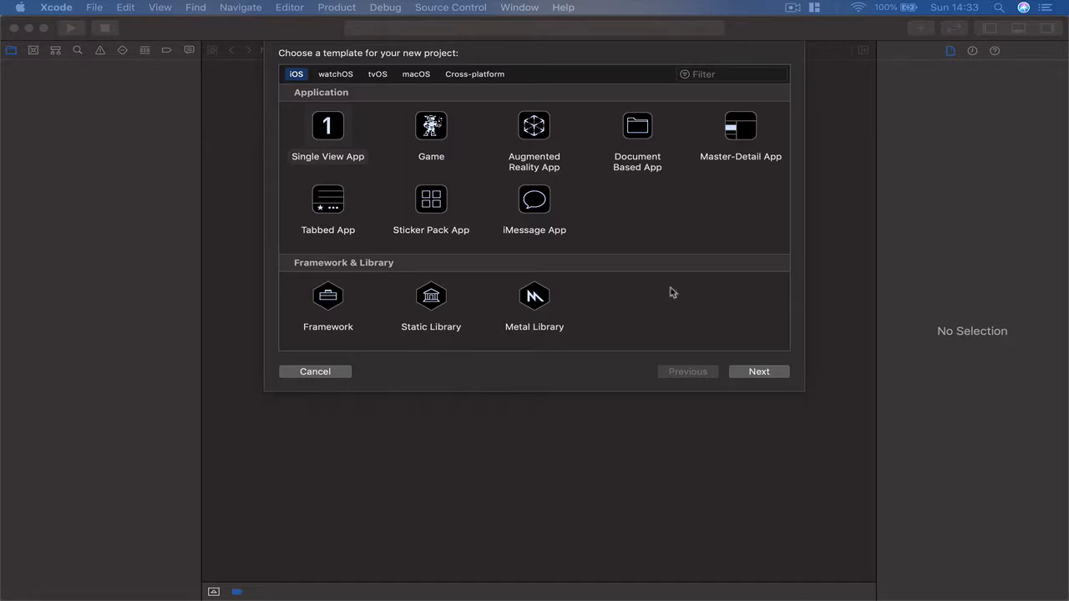
pyautogui.moveTo(321, 204)
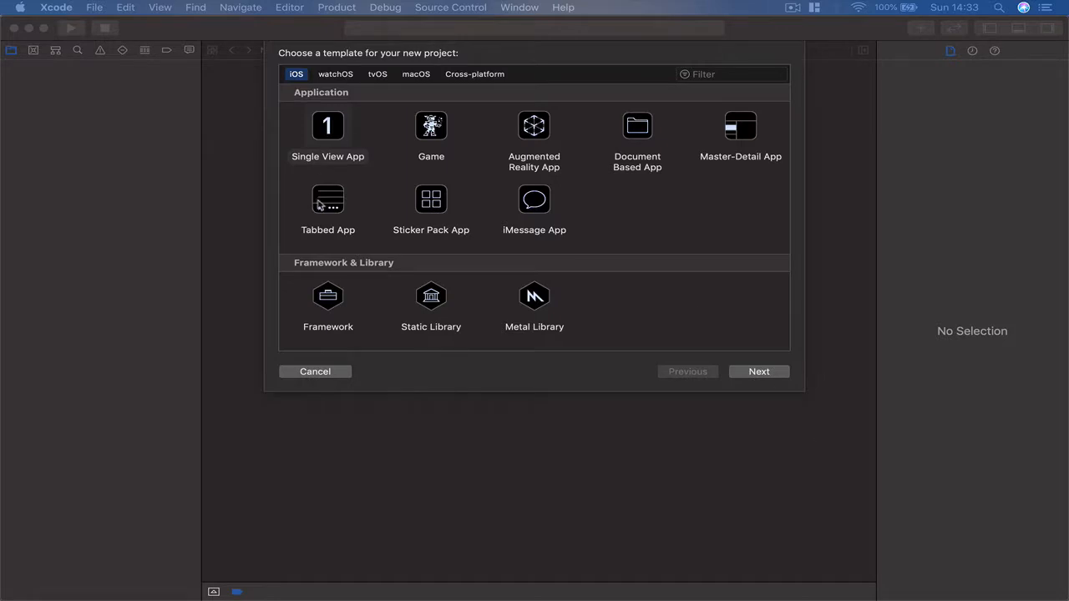
pyautogui.moveTo(134, 40)
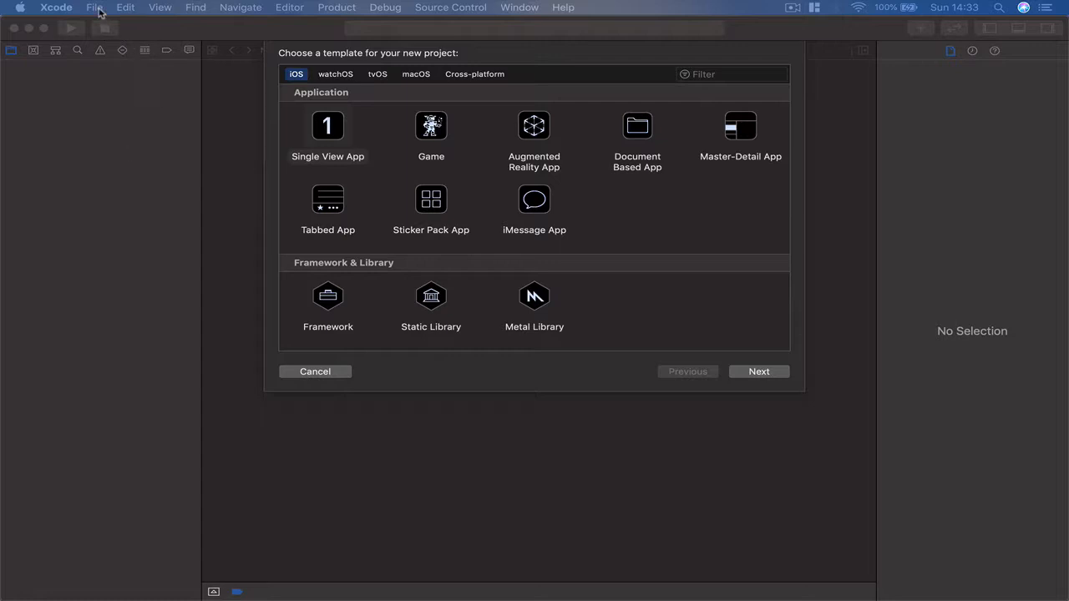
# Start a new iOS project from the Single View App template and proceed to its options
pyautogui.click(93, 7)
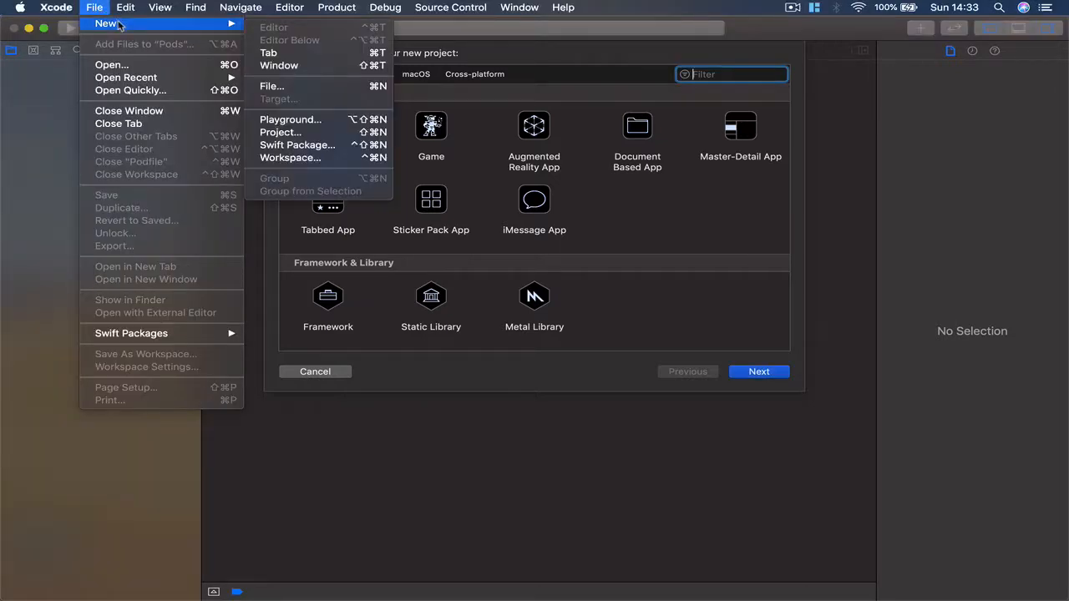
pyautogui.moveTo(298, 144)
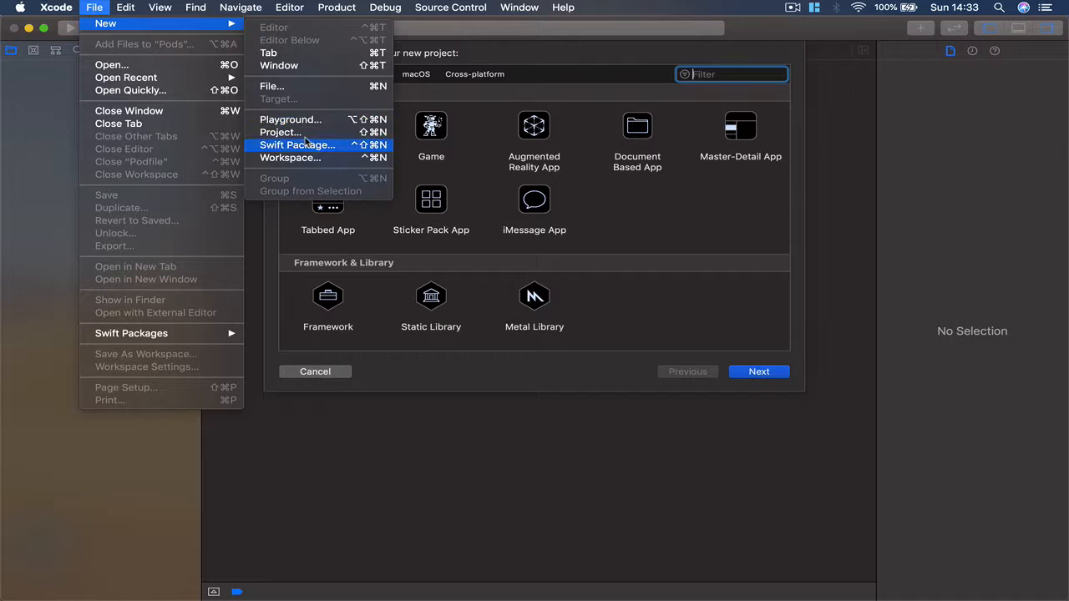
pyautogui.moveTo(576, 114)
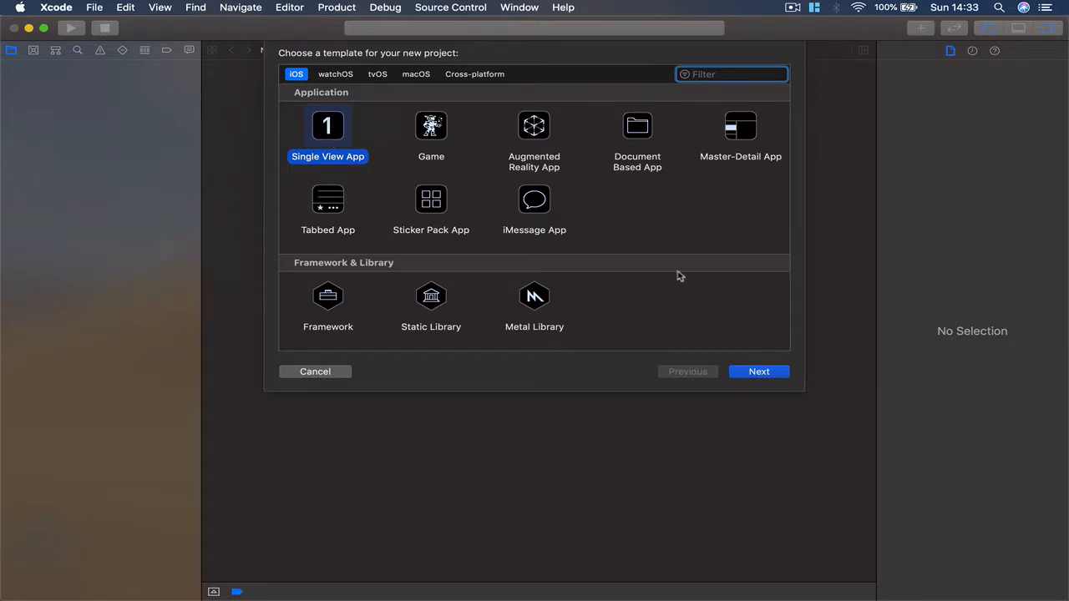
pyautogui.click(758, 371)
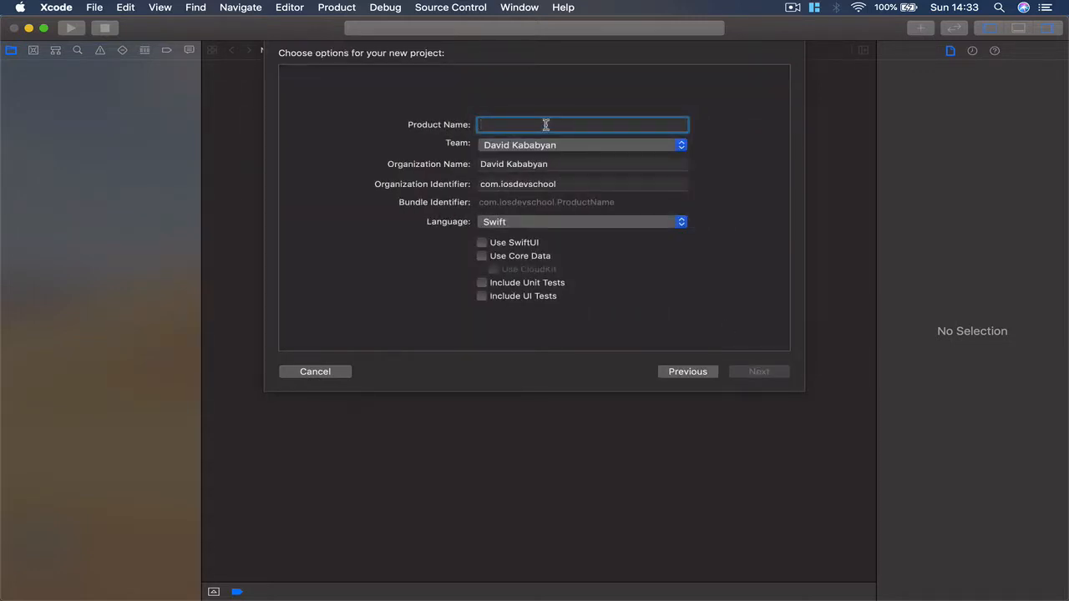
# Set the Product Name to 'Market' and keep Swift as the language
pyautogui.write('Market')
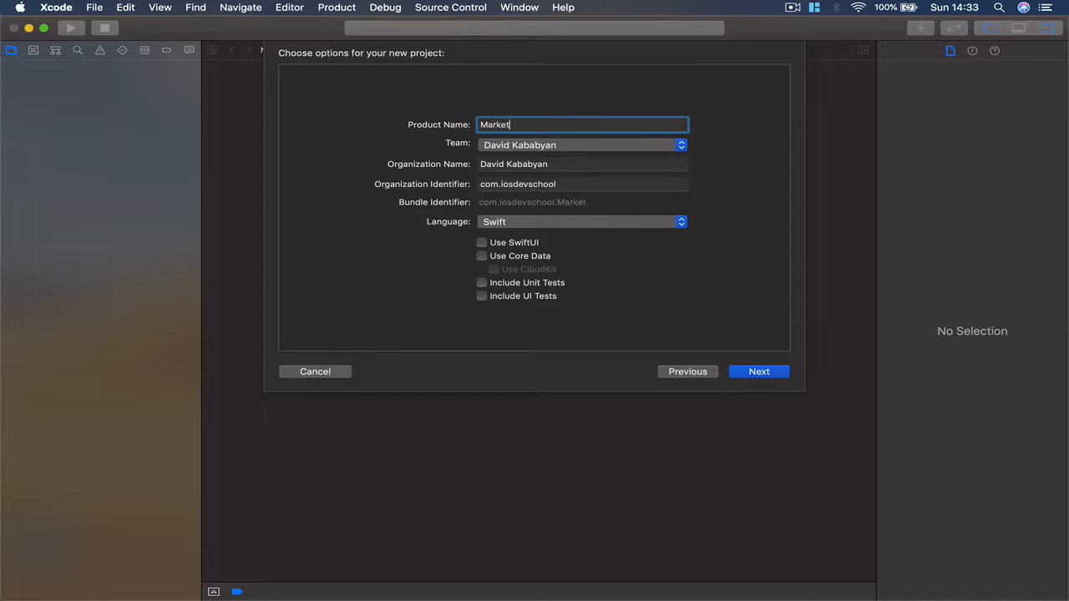
pyautogui.moveTo(504, 215)
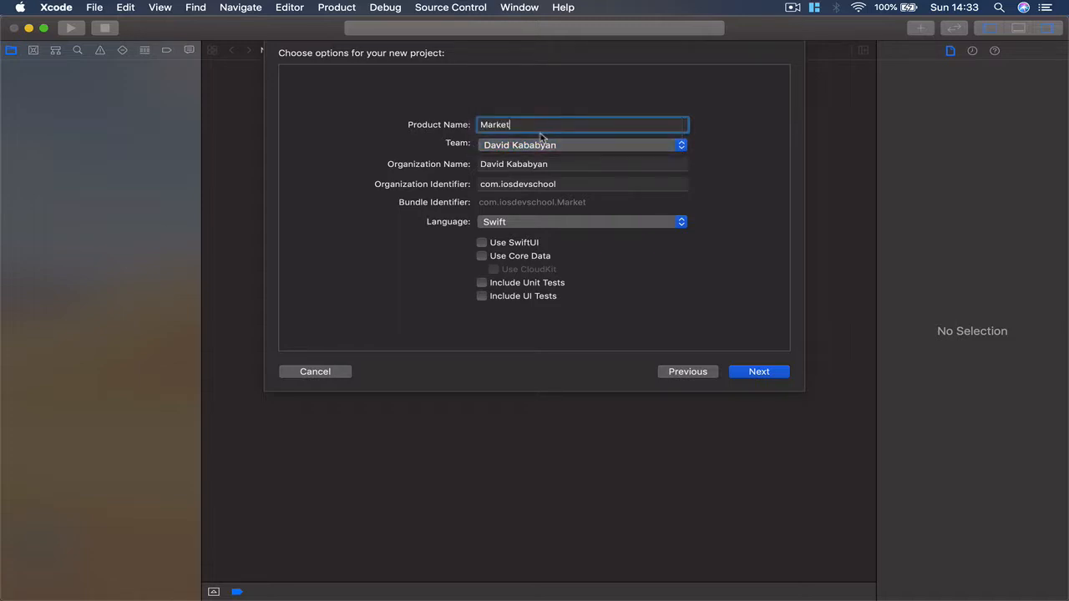
pyautogui.moveTo(576, 279)
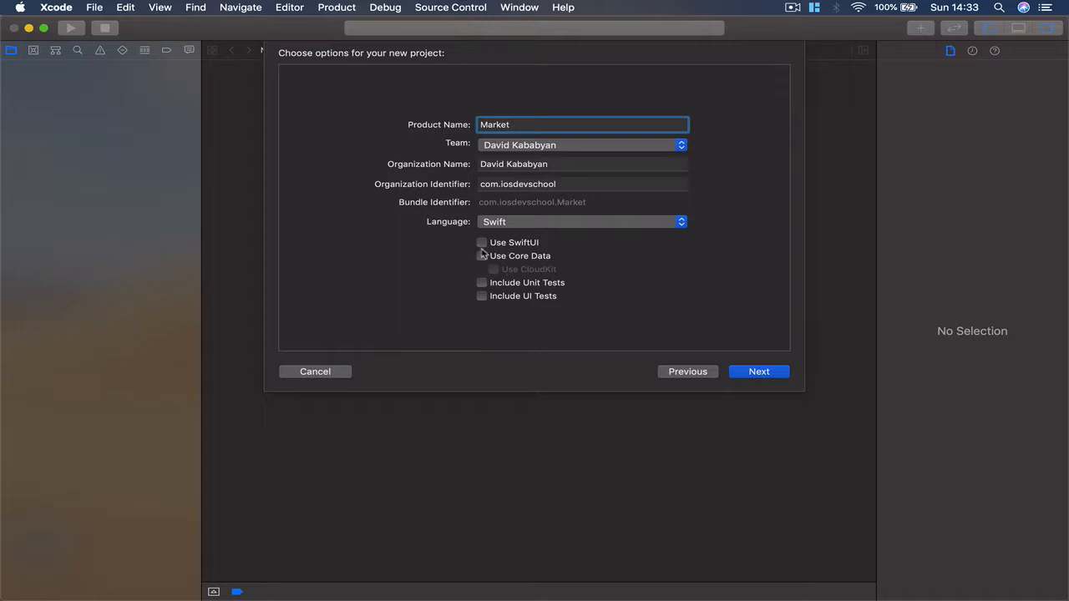
pyautogui.click(581, 220)
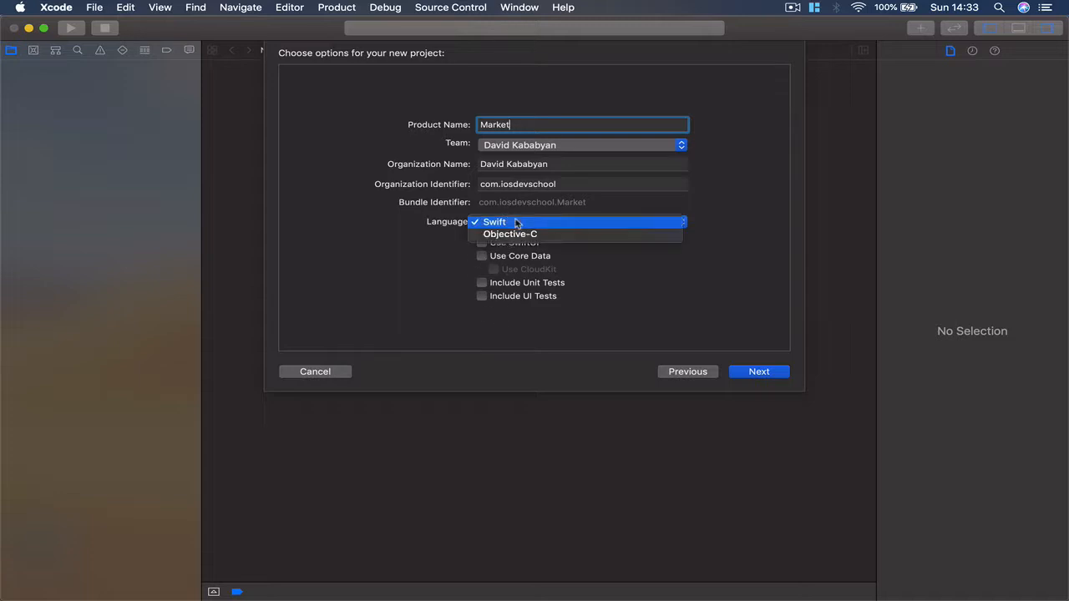
pyautogui.click(494, 221)
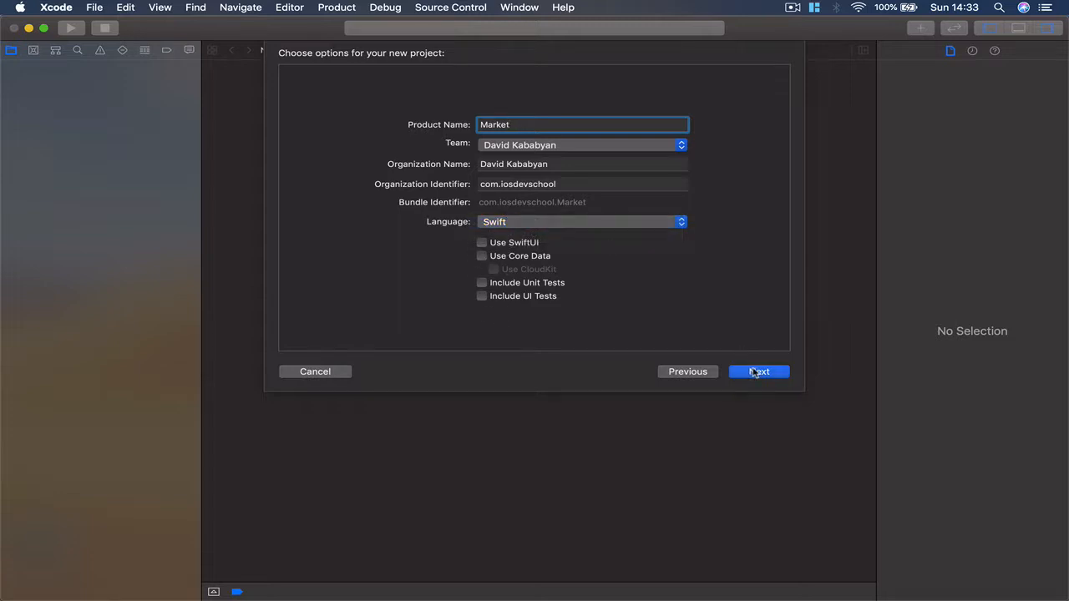
# Create the Market project on the Desktop with a Git repository
pyautogui.click(759, 371)
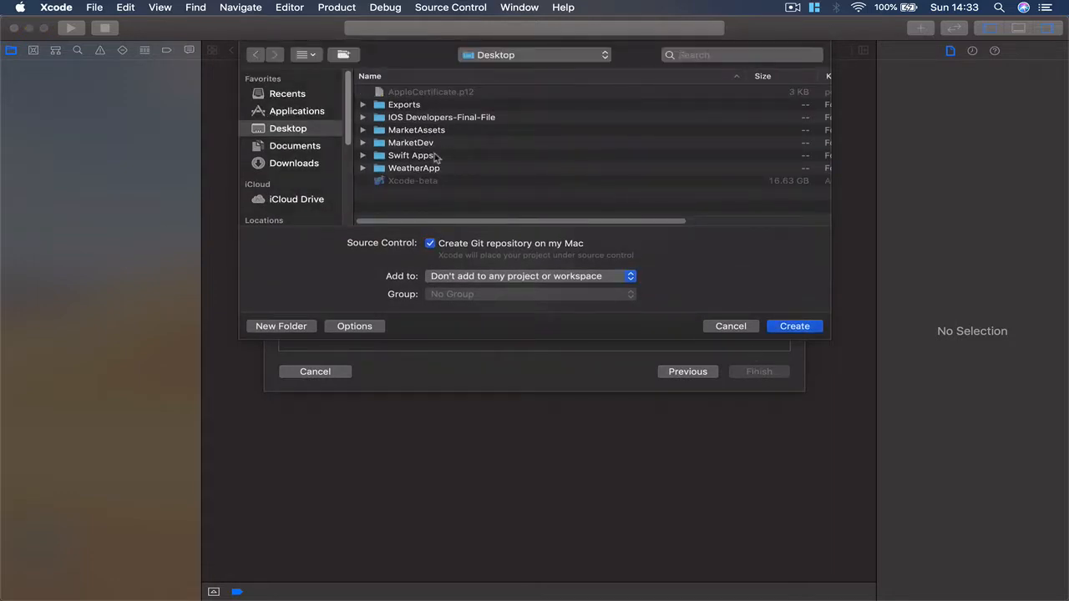
pyautogui.moveTo(364, 108)
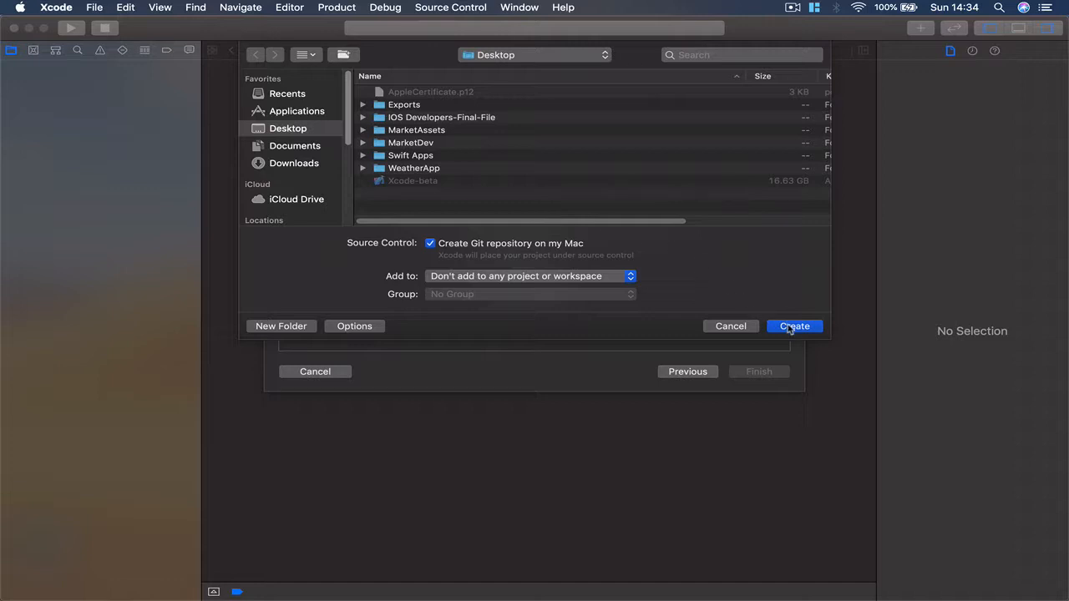
pyautogui.click(792, 326)
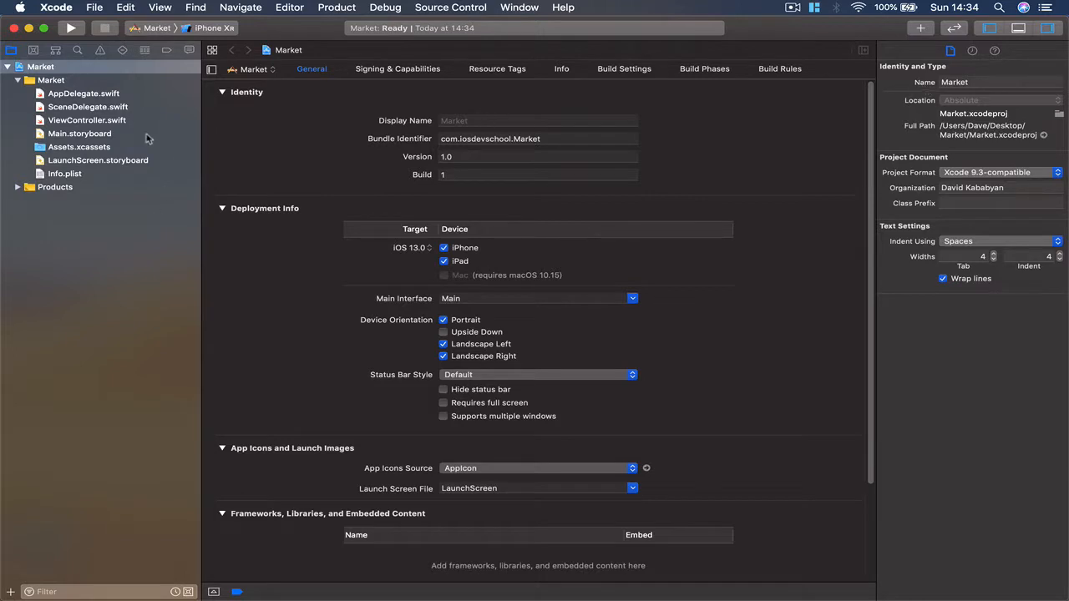
pyautogui.moveTo(75, 114)
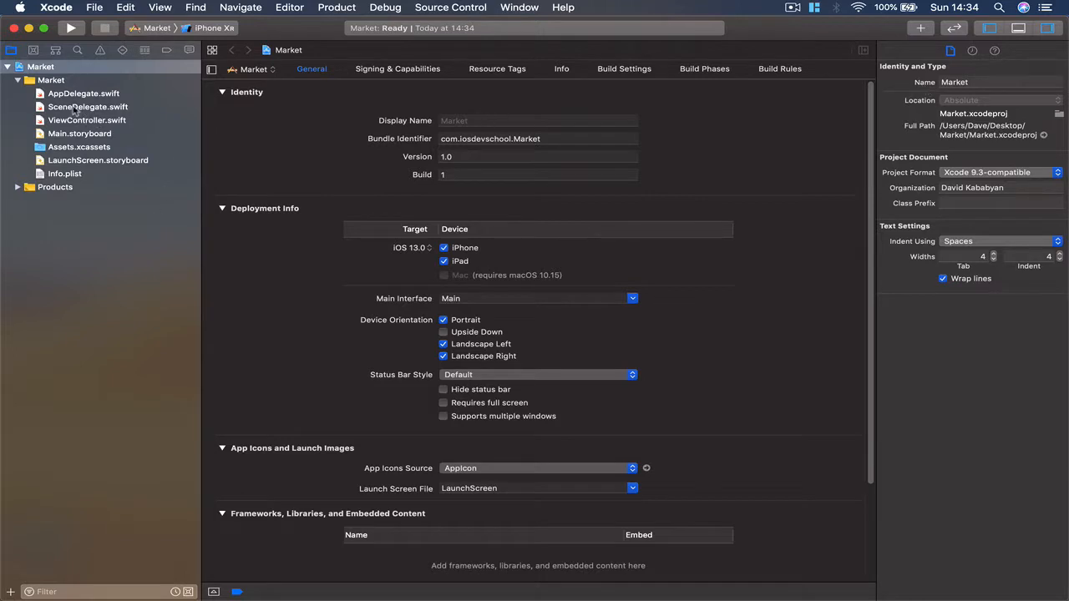
# Review SceneDelegate.swift and ViewController.swift, then return to the desktop
pyautogui.click(87, 107)
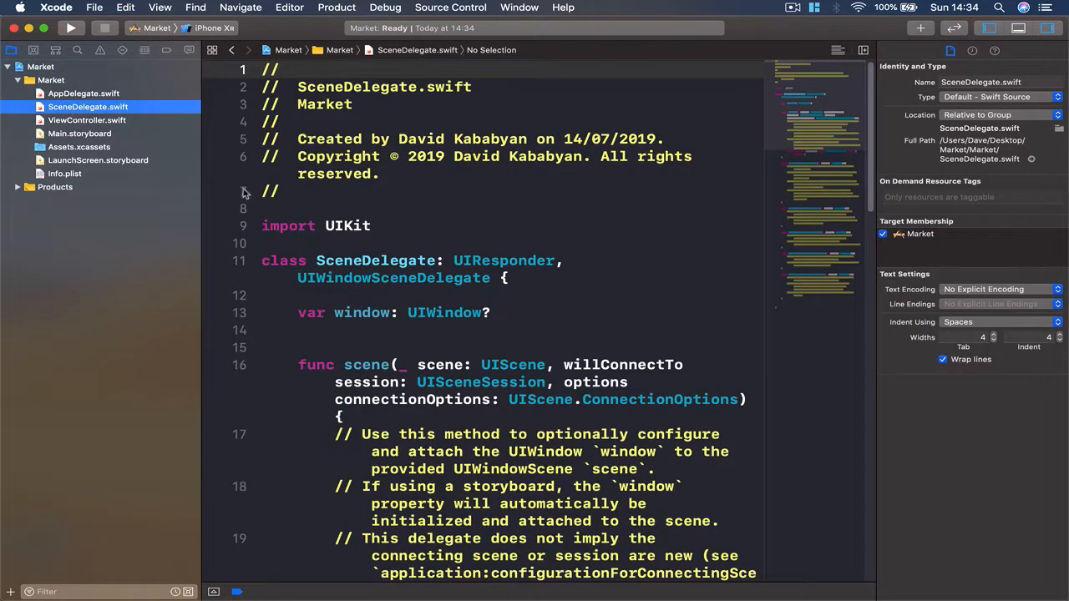
pyautogui.click(86, 120)
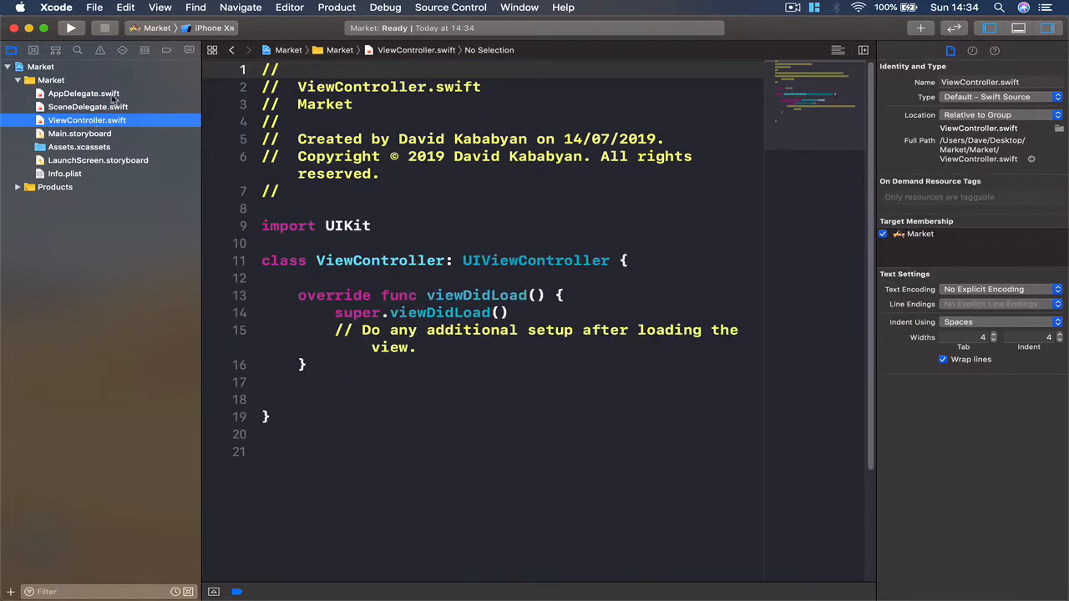
pyautogui.click(80, 133)
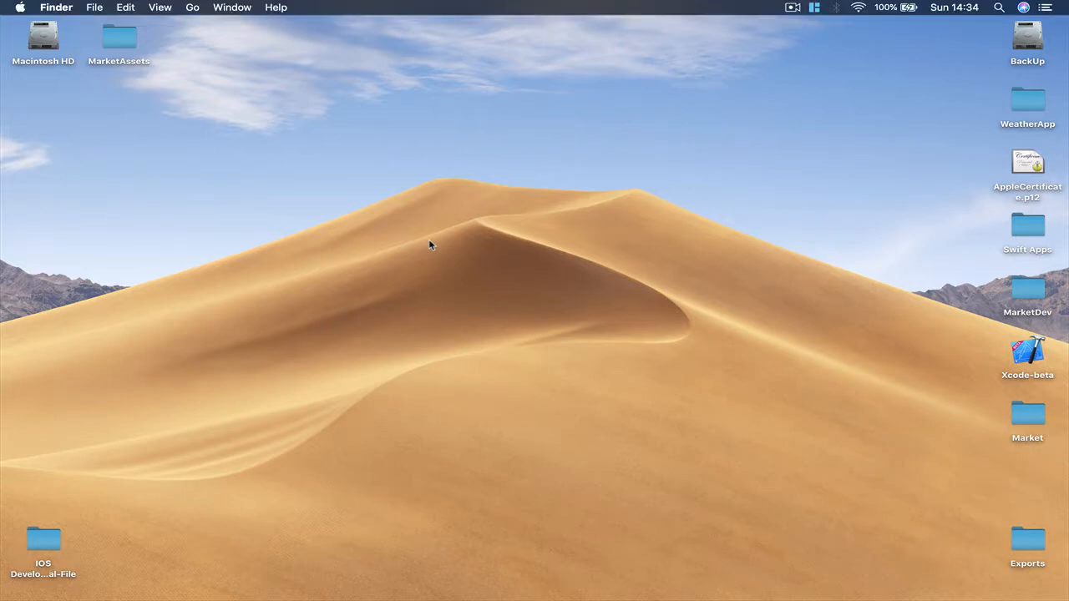
# Launch Terminal via Spotlight, centre and enlarge its window, and begin a cd command
pyautogui.write('term')
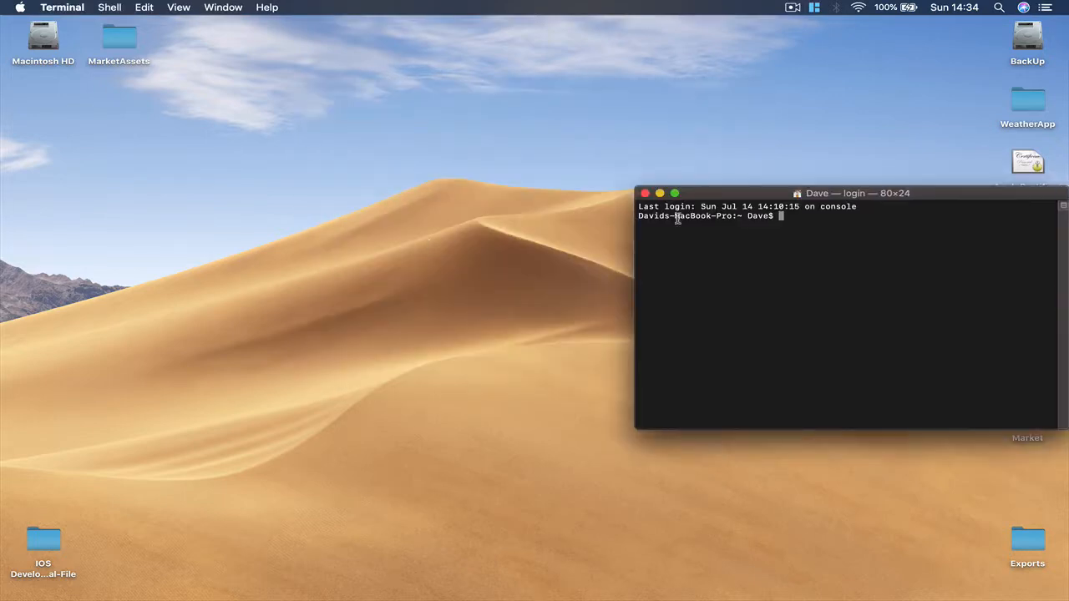
pyautogui.moveTo(845, 194); pyautogui.dragTo(521, 117)
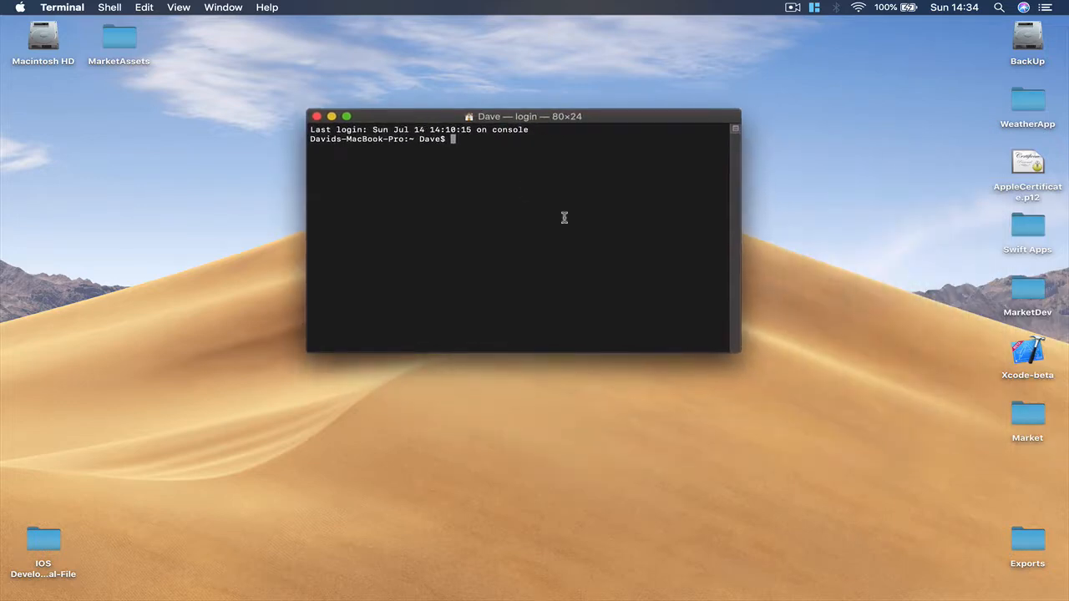
pyautogui.moveTo(738, 351); pyautogui.dragTo(859, 418)
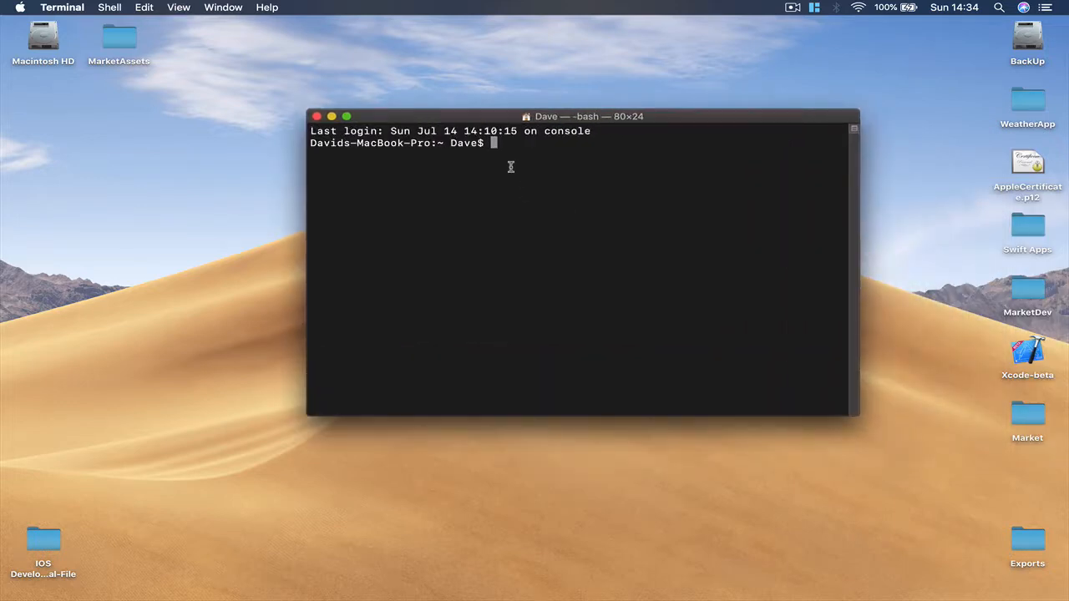
pyautogui.moveTo(581, 117); pyautogui.dragTo(508, 117)
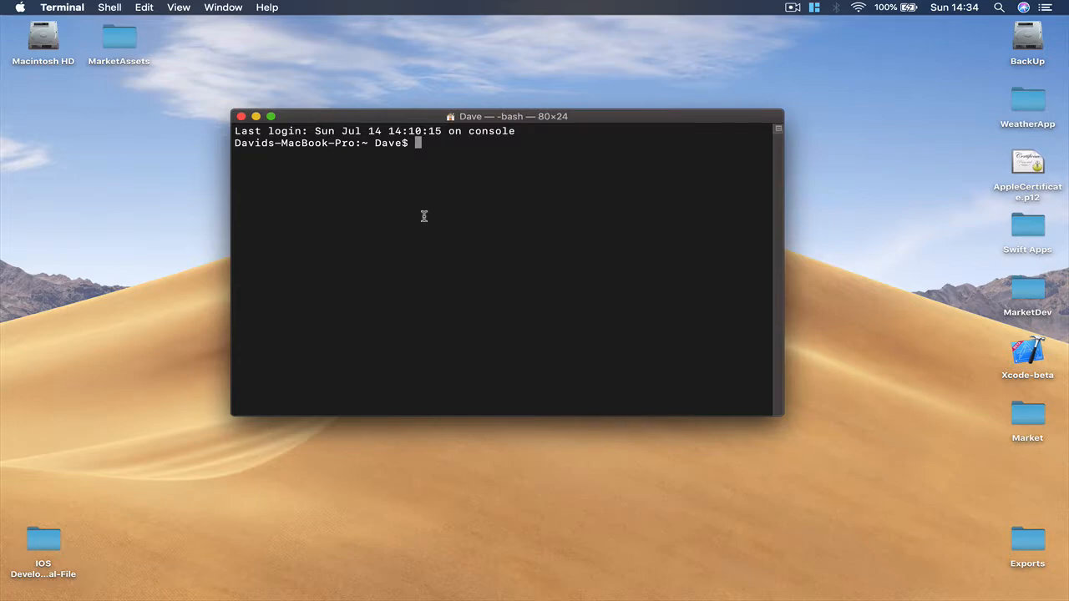
pyautogui.moveTo(775, 565)
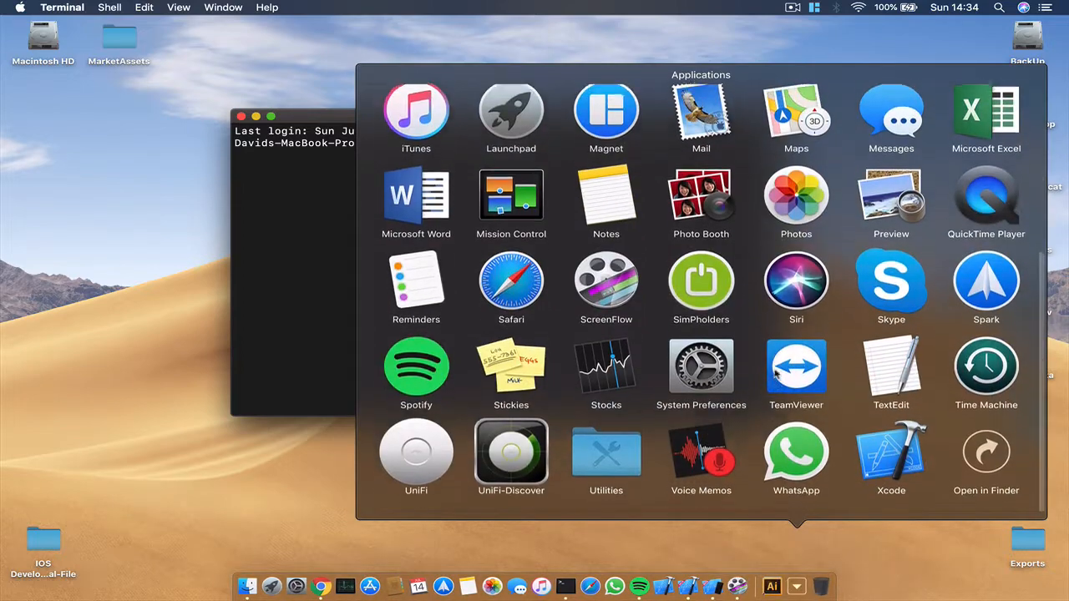
pyautogui.click(605, 455)
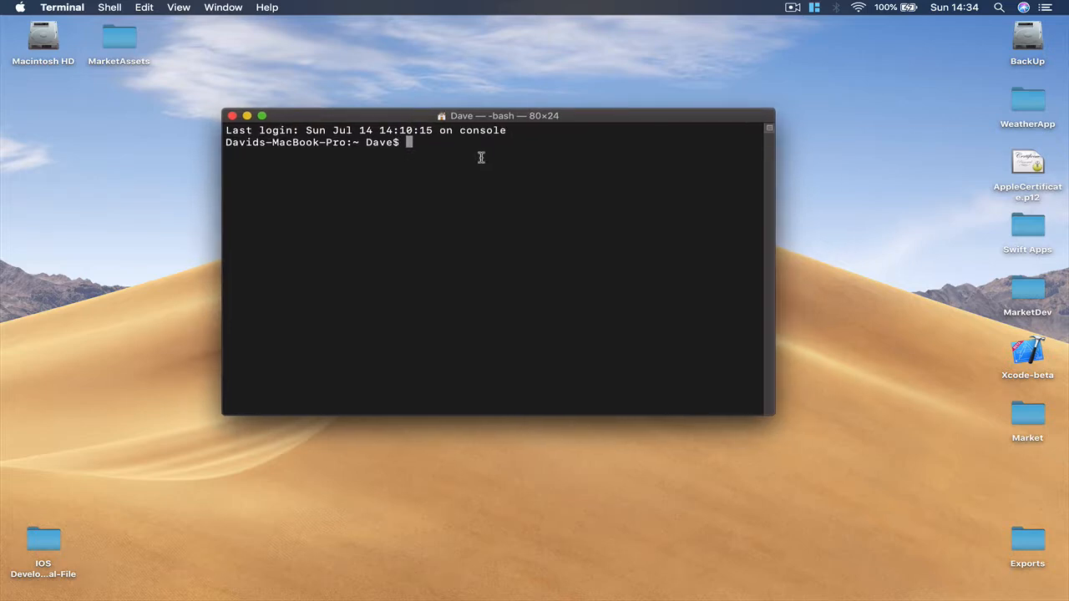
pyautogui.moveTo(959, 357)
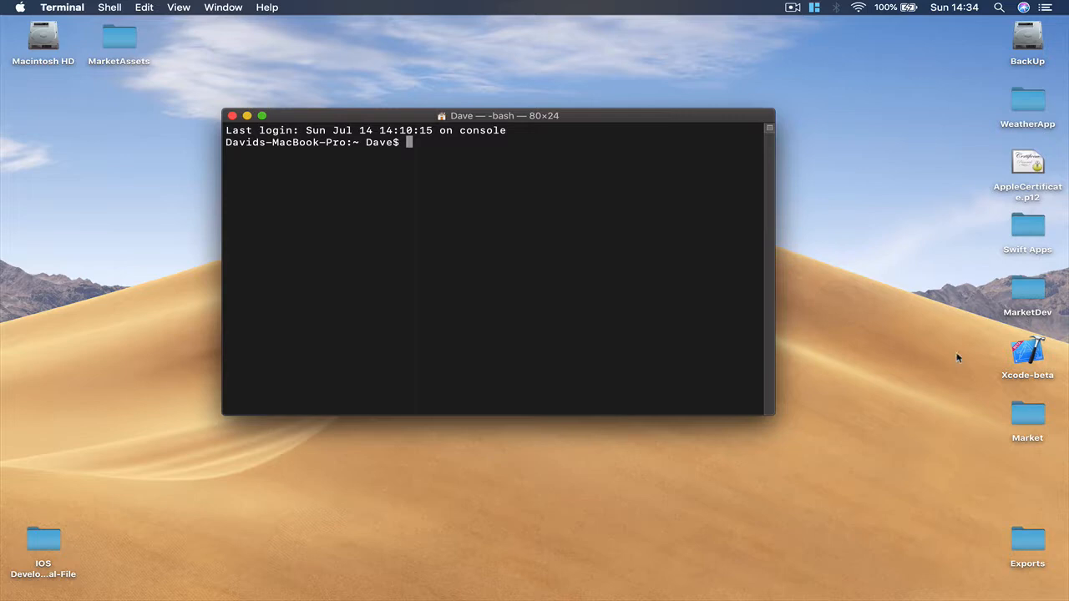
pyautogui.moveTo(989, 394)
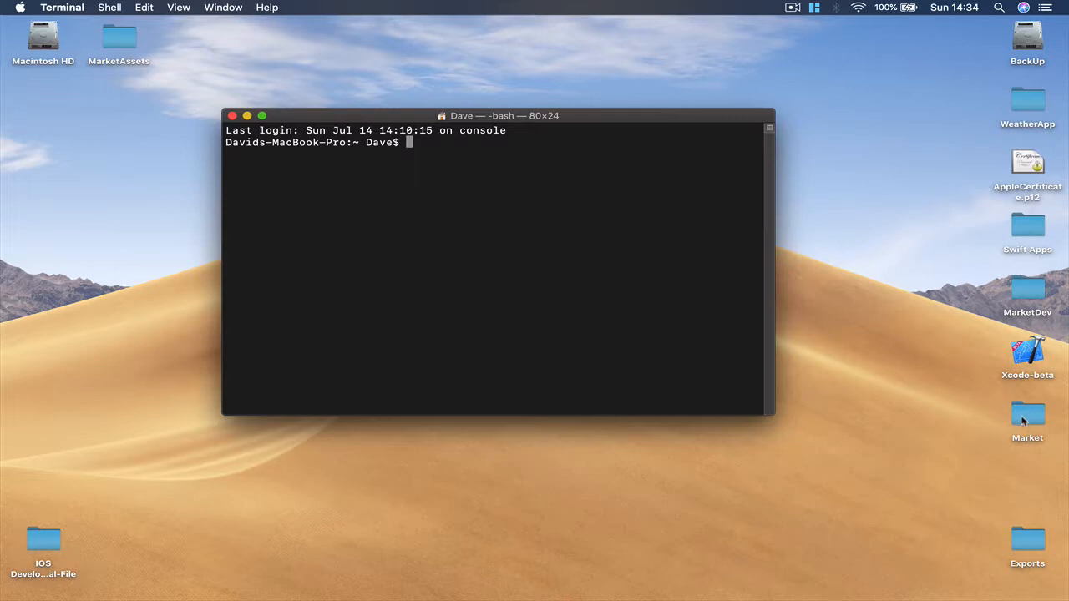
pyautogui.moveTo(667, 310)
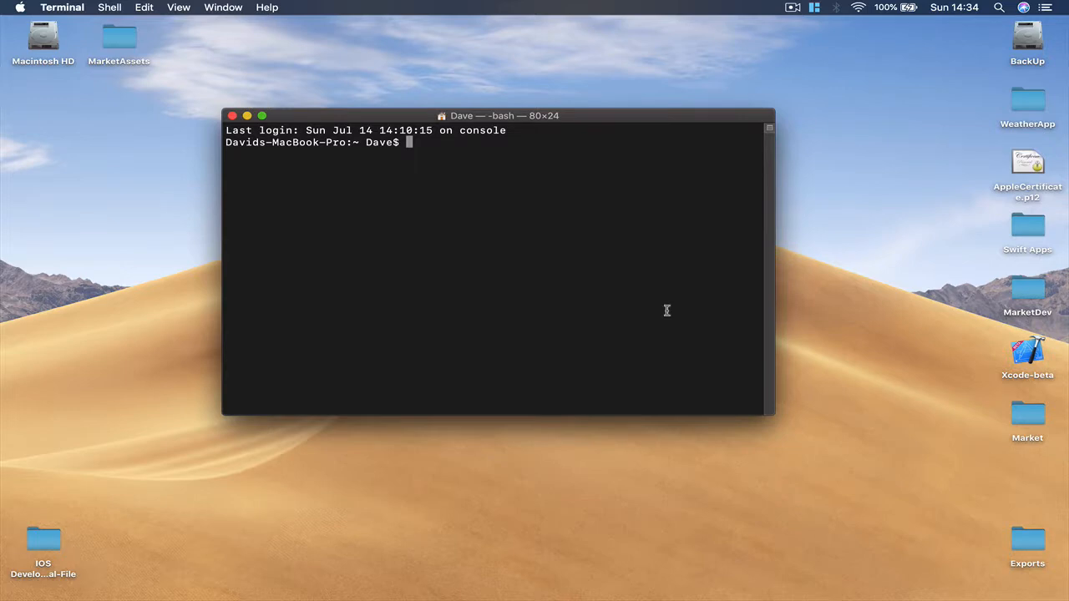
pyautogui.write('cd')
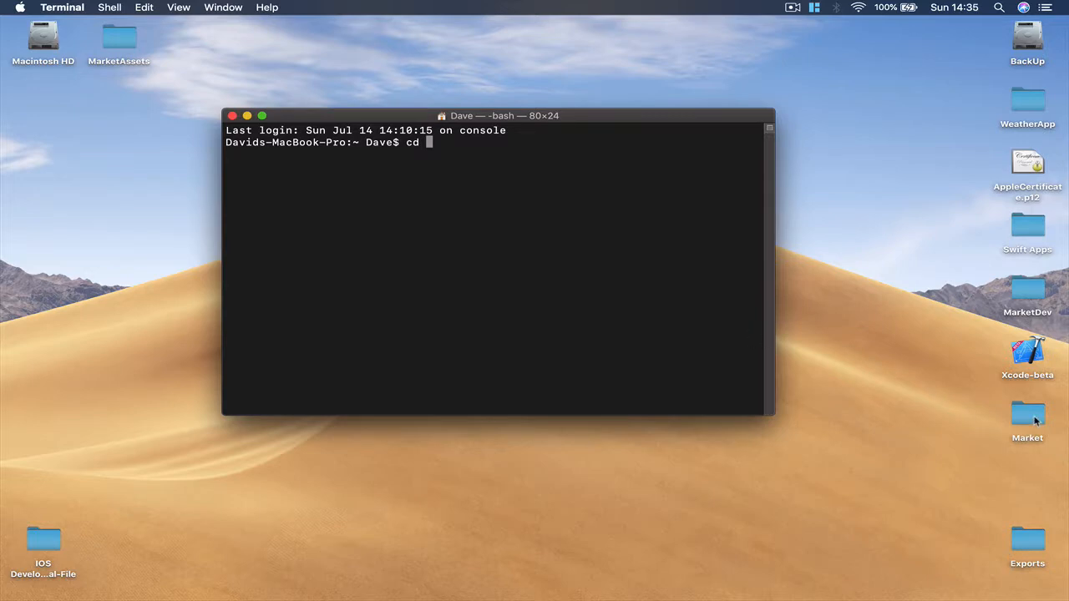
# Change into the Desktop Market folder by dragging its path in, and show it in Finder
pyautogui.moveTo(1027, 417); pyautogui.dragTo(588, 200)
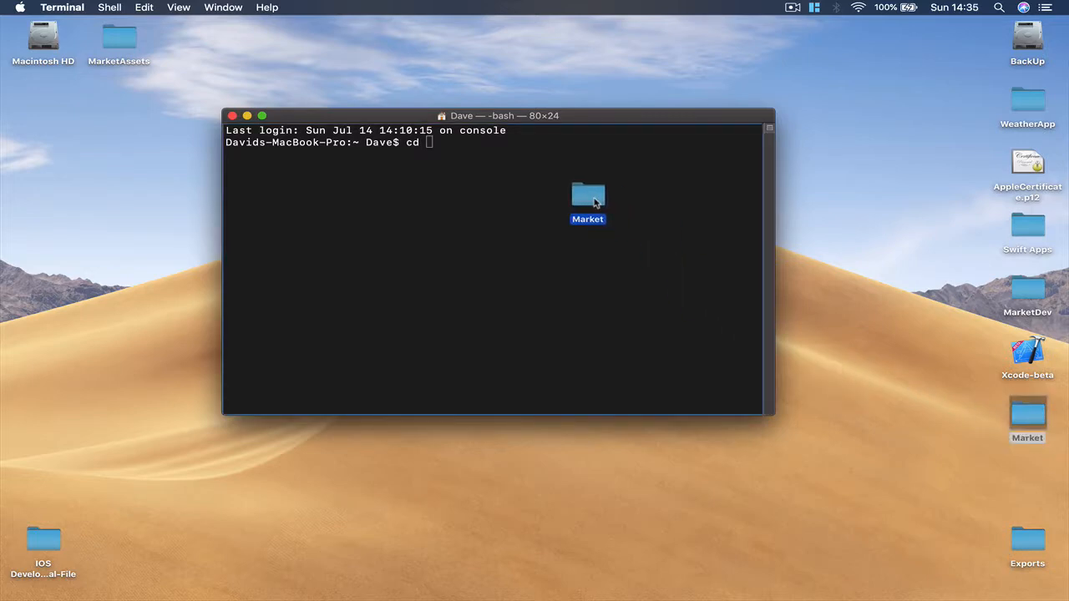
pyautogui.moveTo(588, 200); pyautogui.dragTo(501, 142)
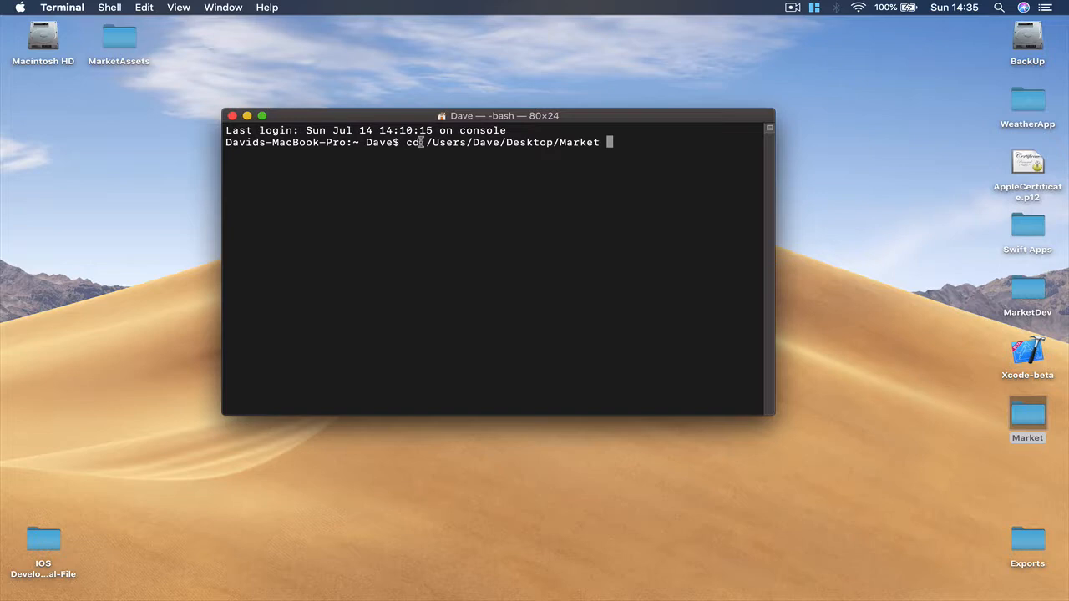
pyautogui.press('Return')
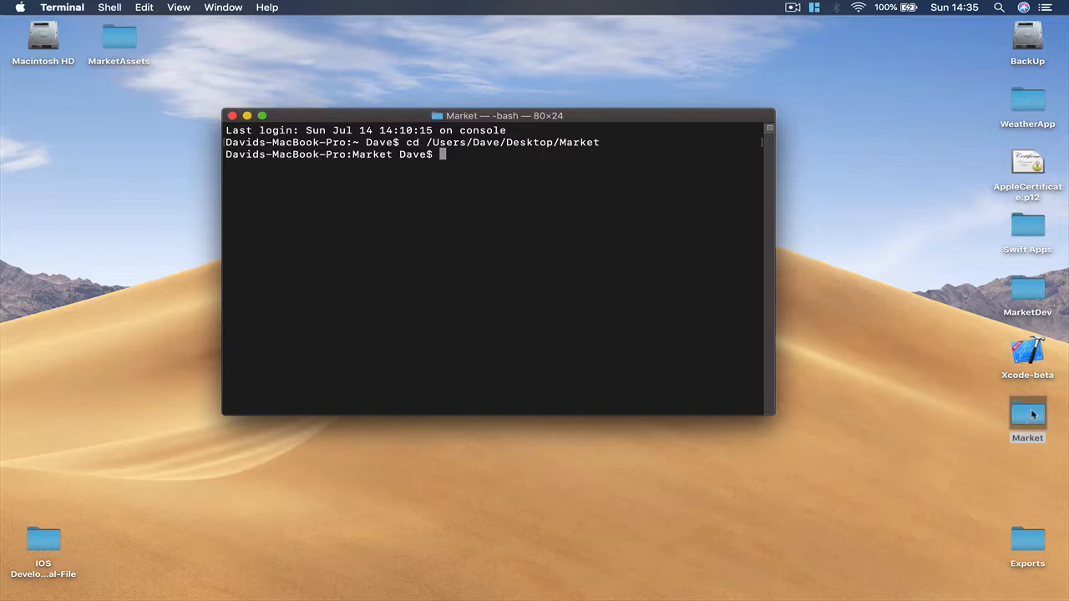
pyautogui.doubleClick(1027, 414)
pyautogui.write('ls')
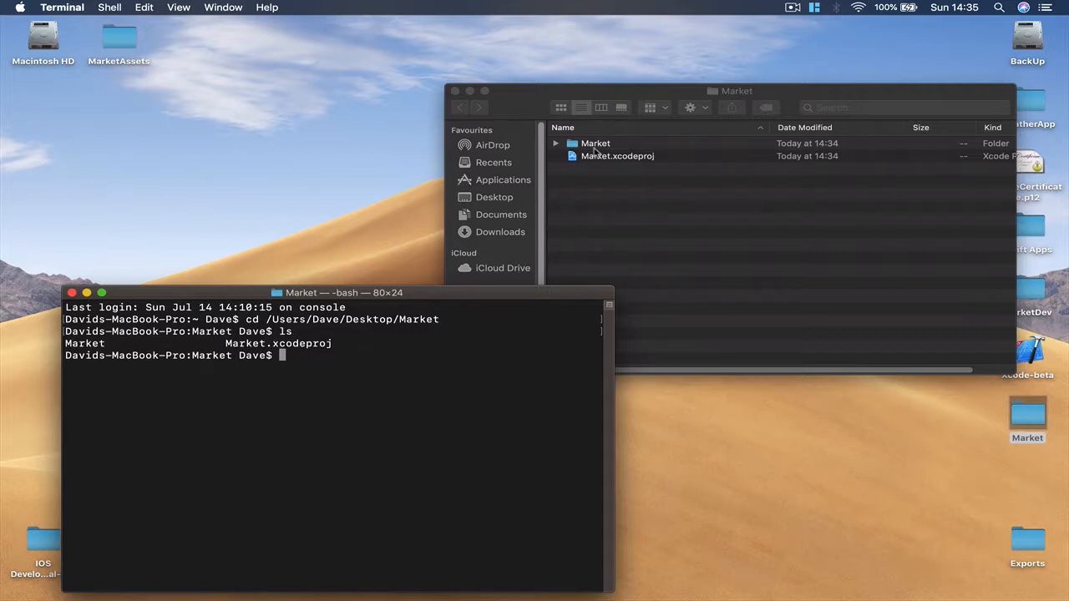
pyautogui.moveTo(375, 376)
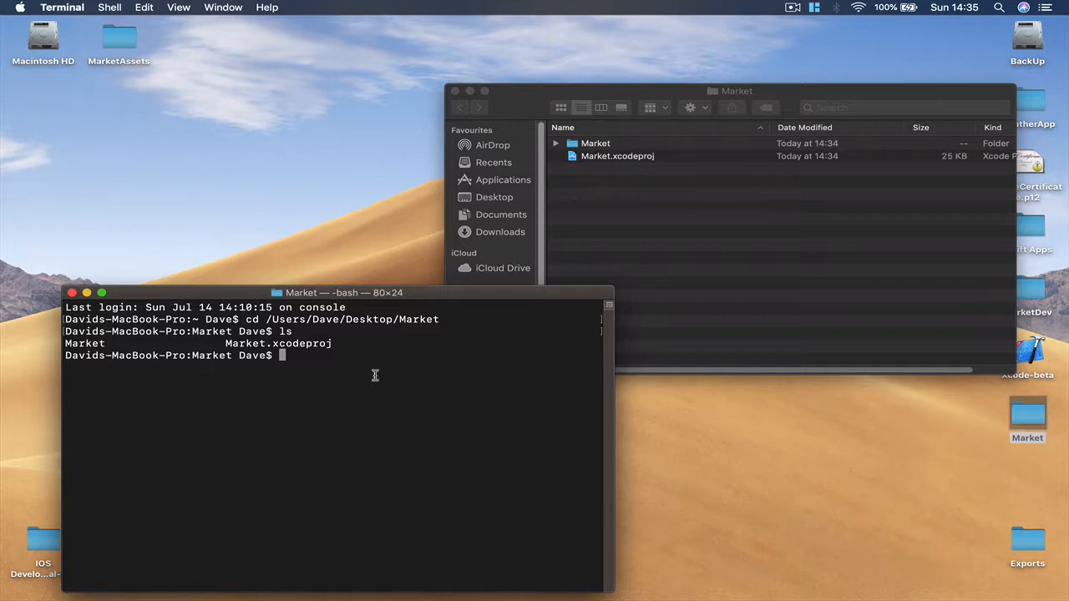
# Run 'pod init' to create a Podfile in the Market folder, then bring up Chrome
pyautogui.write('pod init')
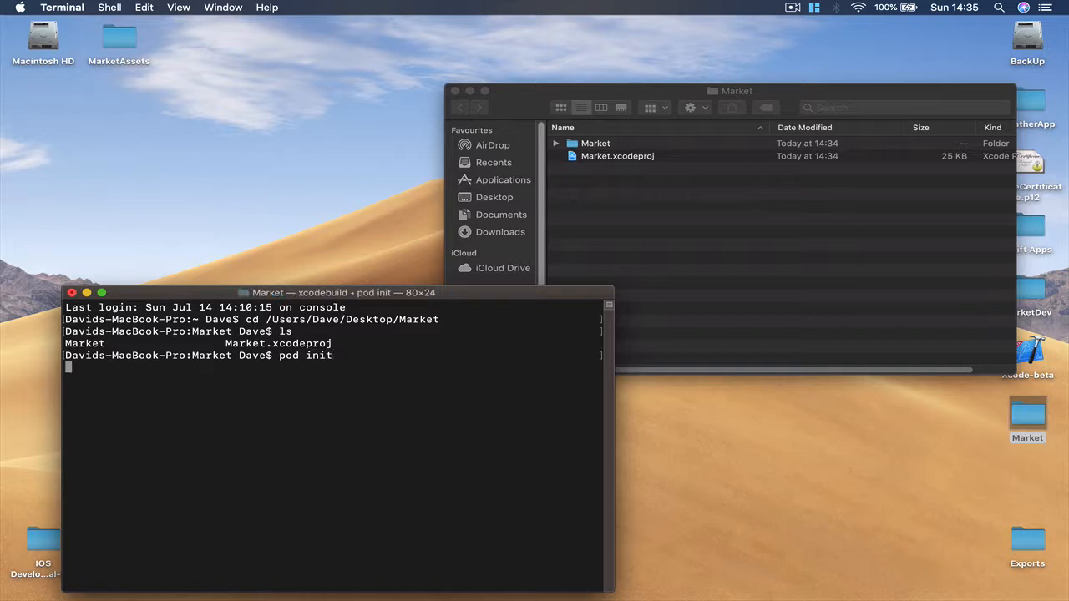
pyautogui.moveTo(617, 257)
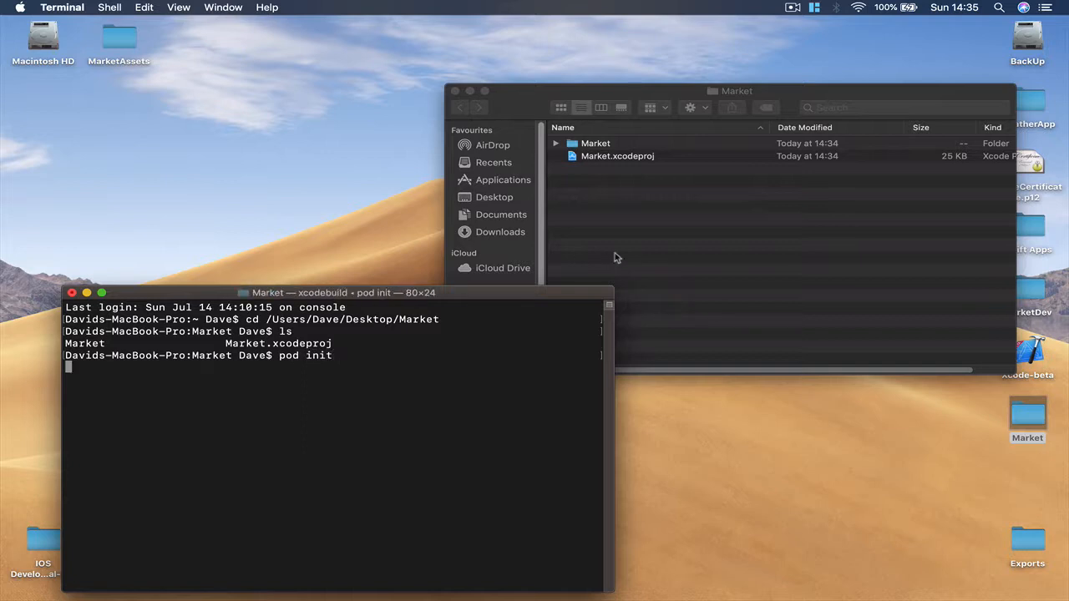
pyautogui.press('Return')
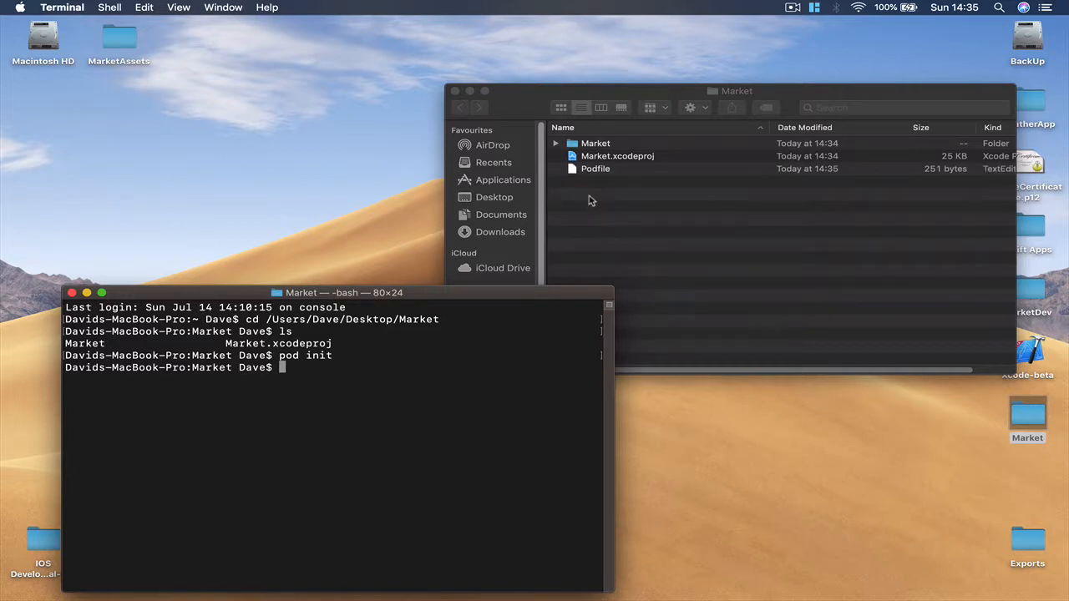
pyautogui.moveTo(586, 168)
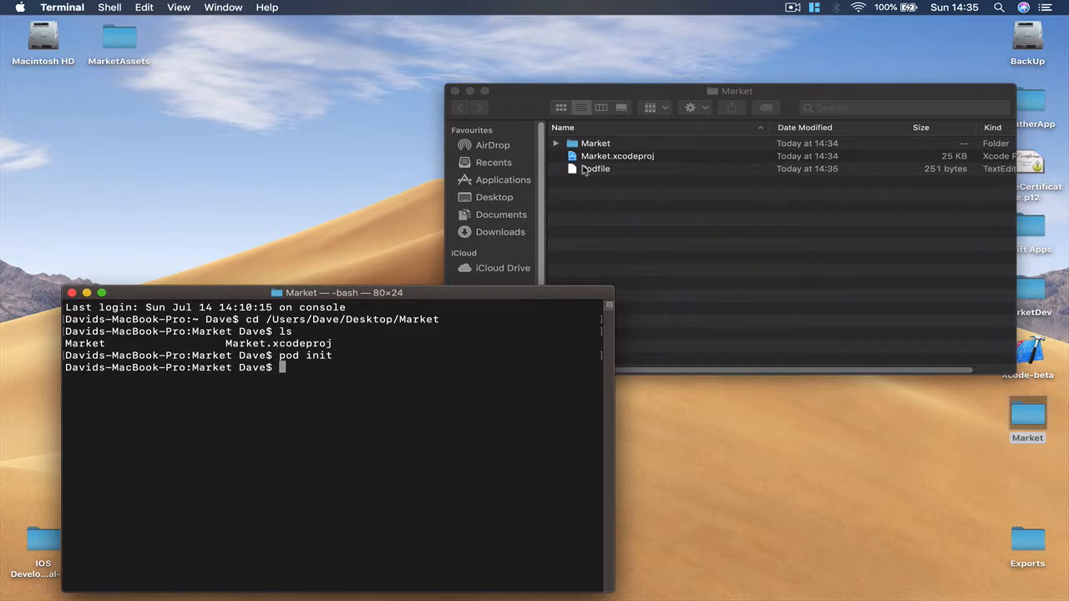
pyautogui.moveTo(495, 294)
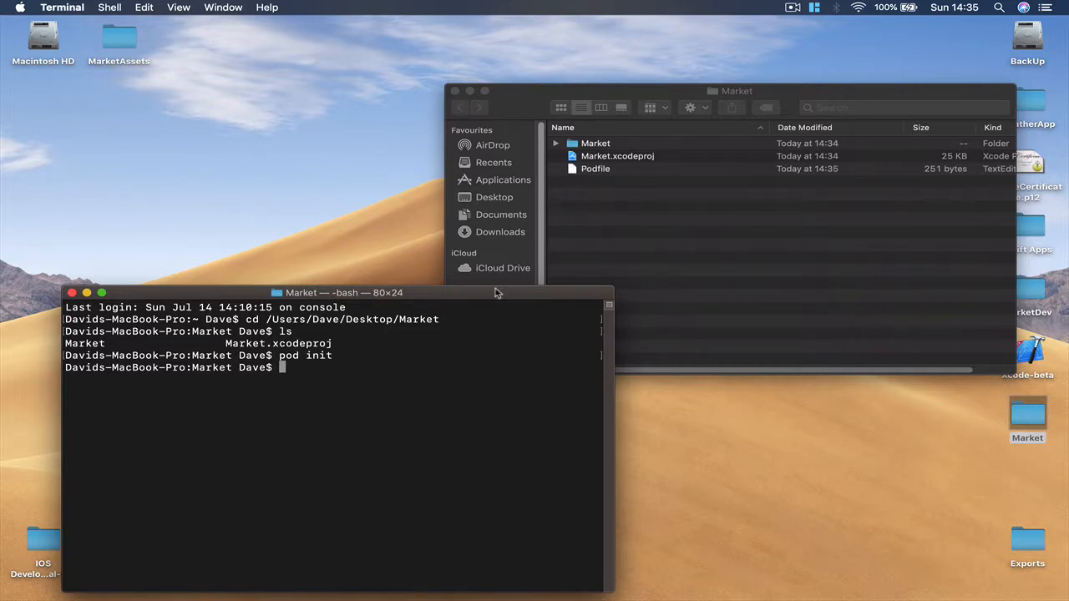
pyautogui.moveTo(341, 292); pyautogui.dragTo(311, 284)
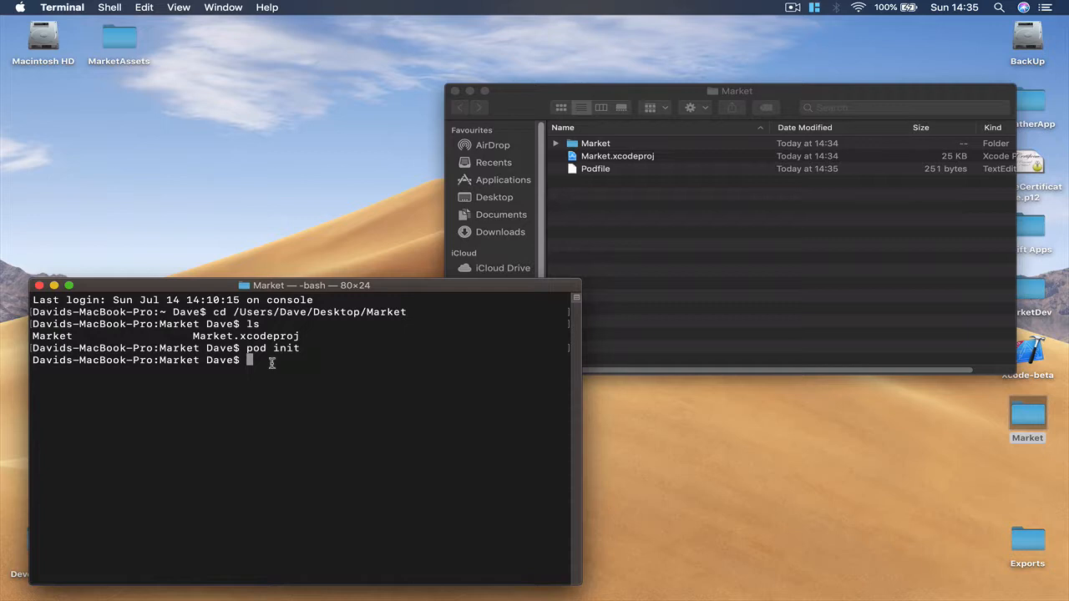
pyautogui.write('ch')
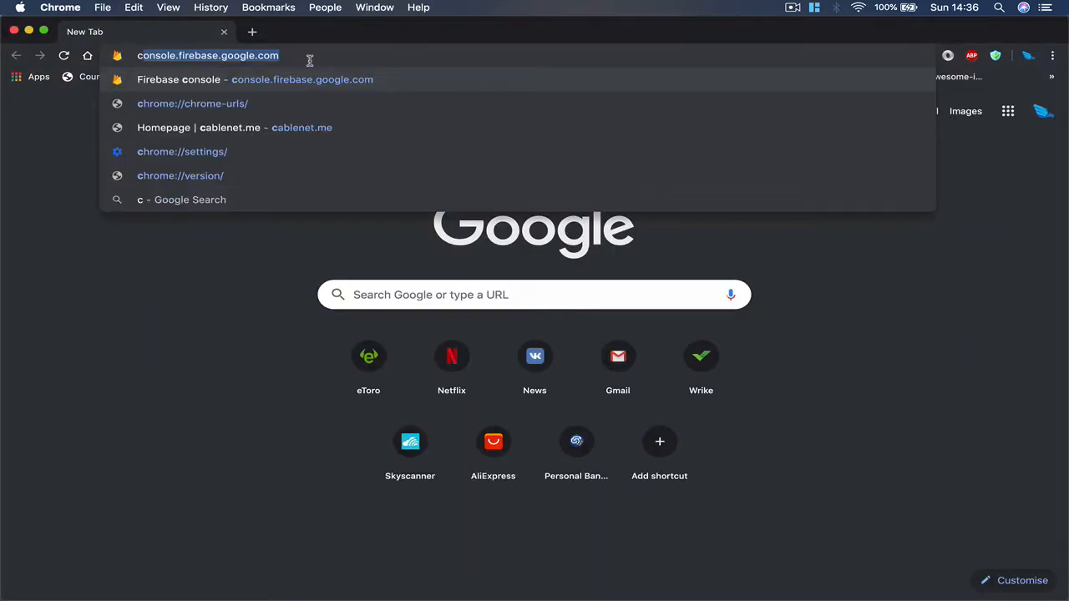
# Search for cocoapods and view the install section on cocoapods.org
pyautogui.write('cocoapods&oq=cocoapods&aqs=chrome..69i57j0j35i39j0l3.3171j0j7&sourceid=chrome&ie=UTF-8')
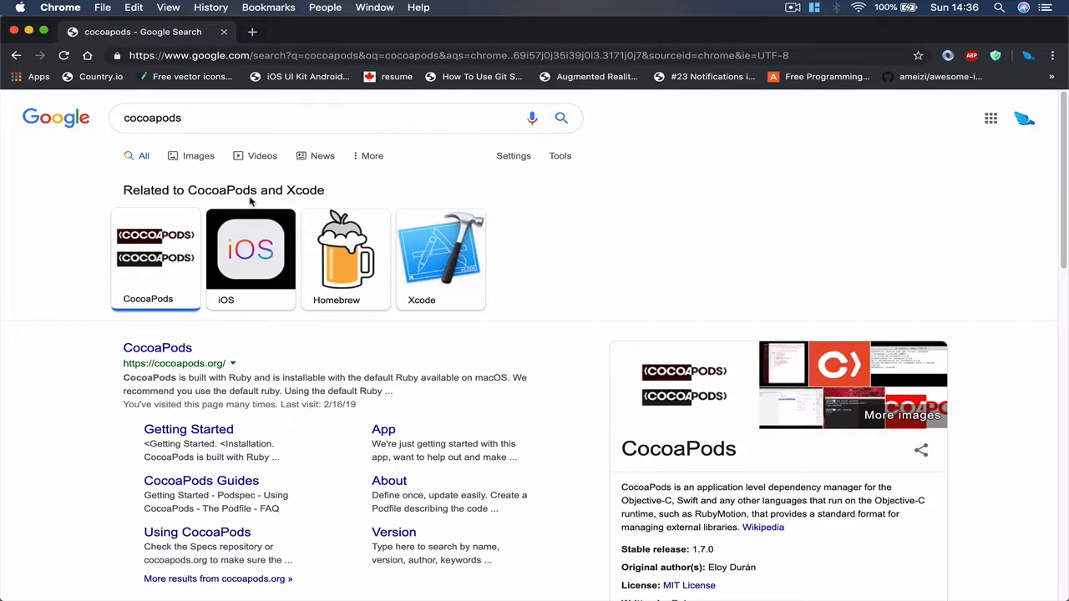
pyautogui.click(157, 348)
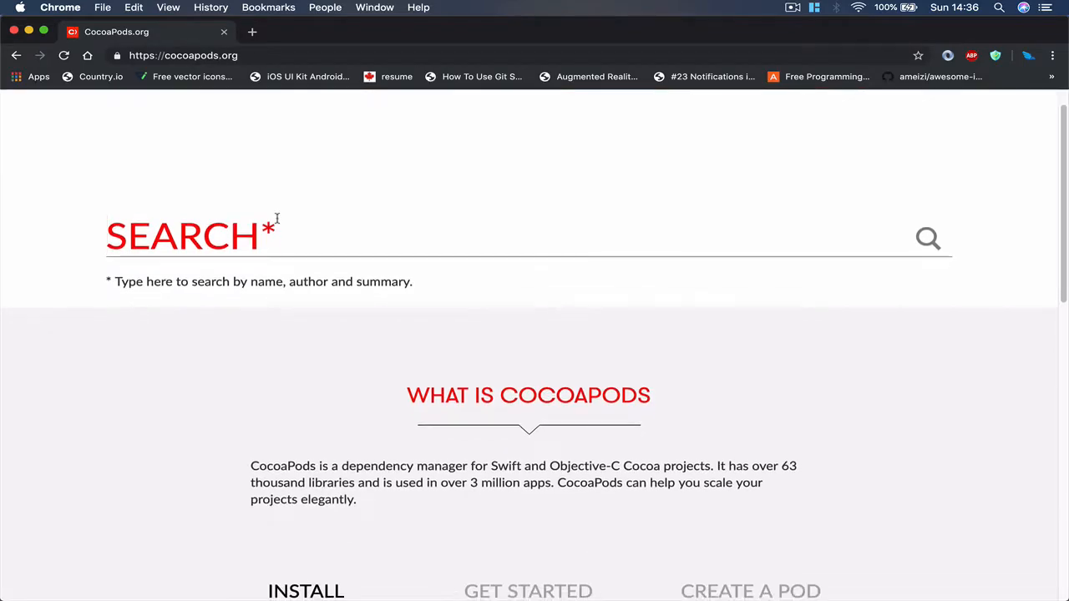
pyautogui.scroll(-3)
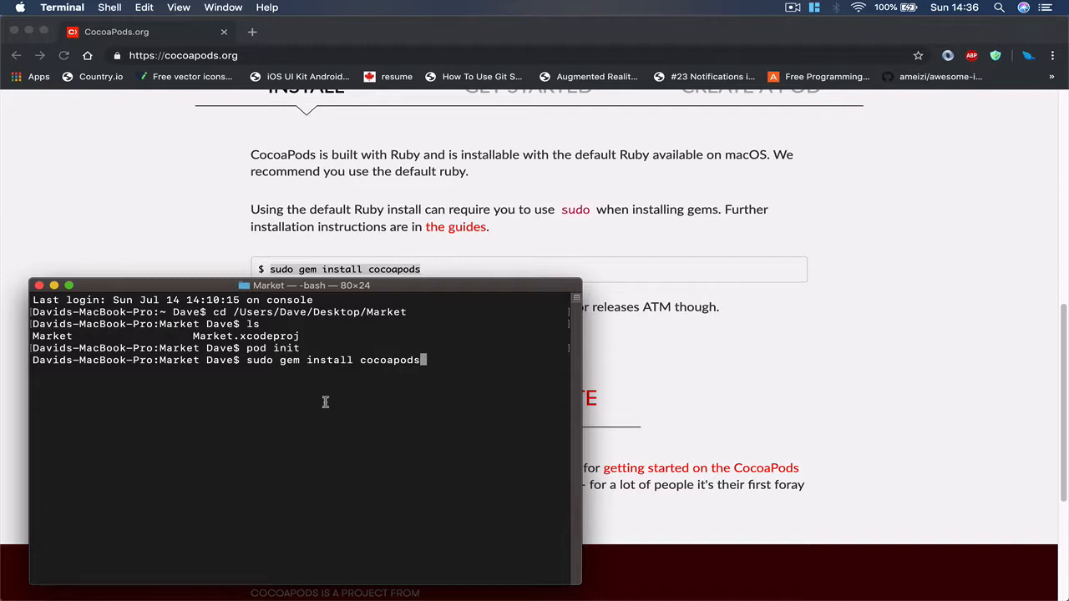
# Run 'sudo gem install cocoapods', reaching the password prompt
pyautogui.press('Return')
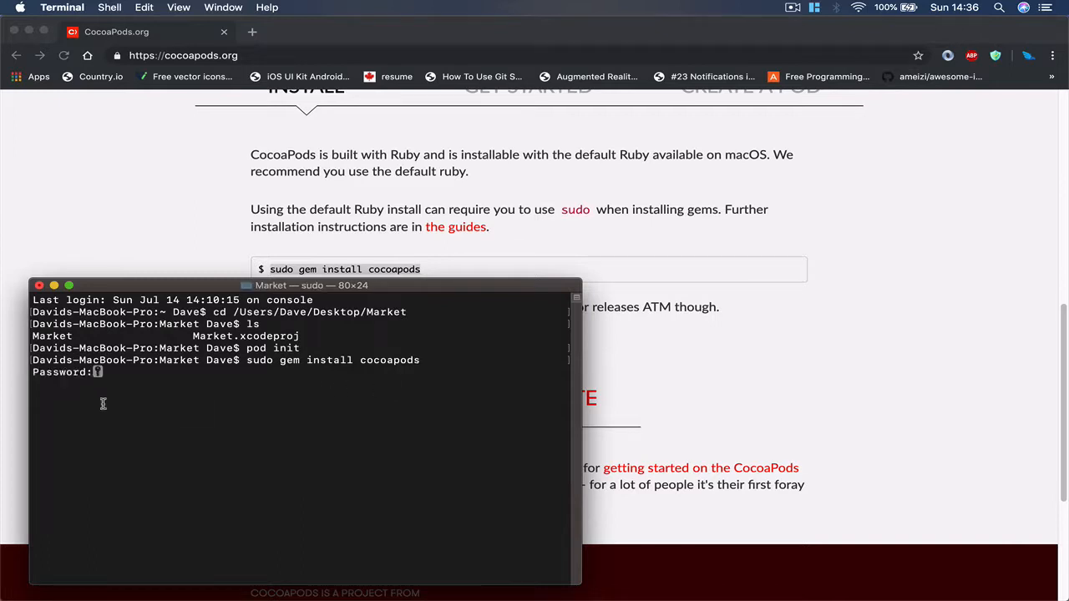
pyautogui.moveTo(230, 384)
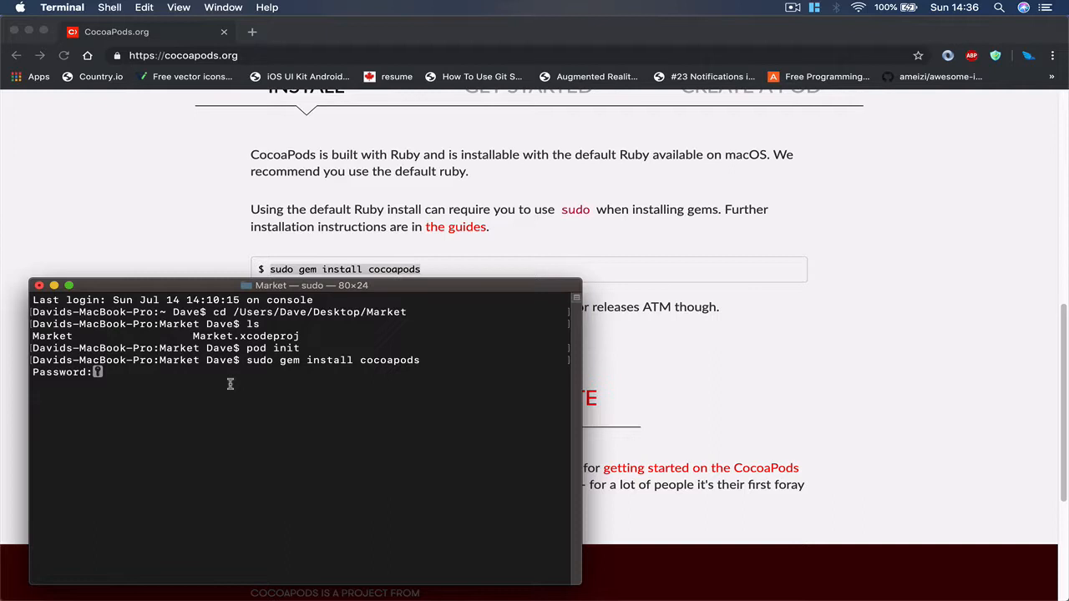
pyautogui.moveTo(117, 374)
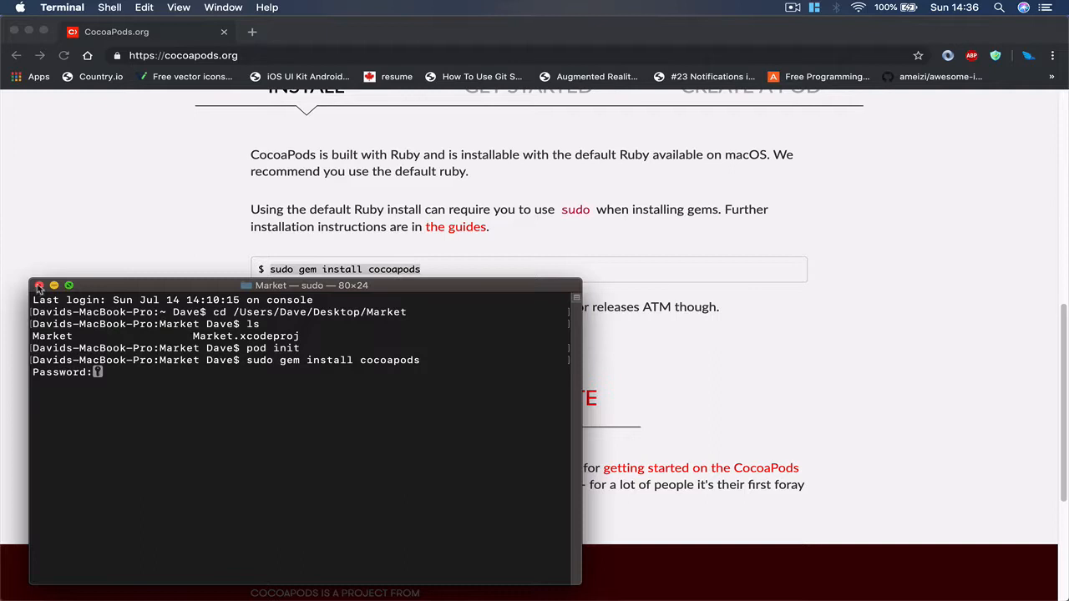
pyautogui.moveTo(16, 30)
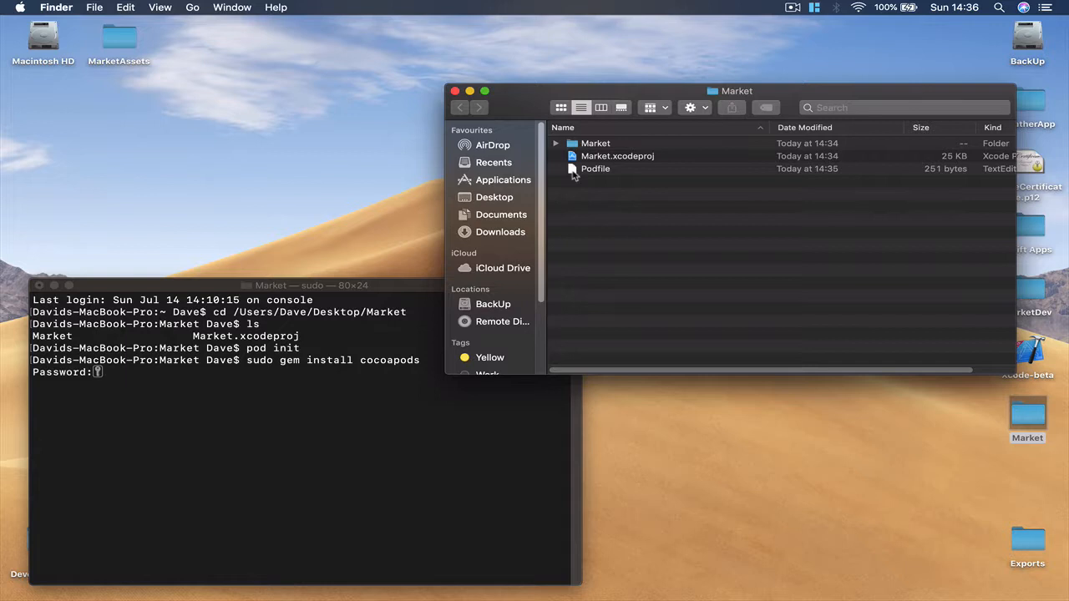
pyautogui.moveTo(588, 170)
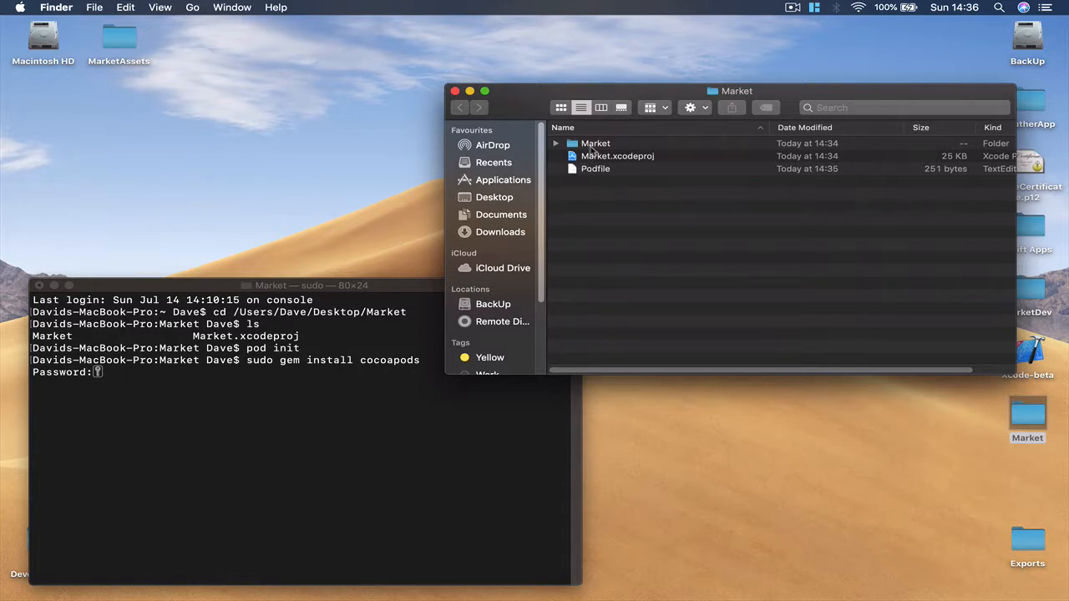
pyautogui.moveTo(317, 371)
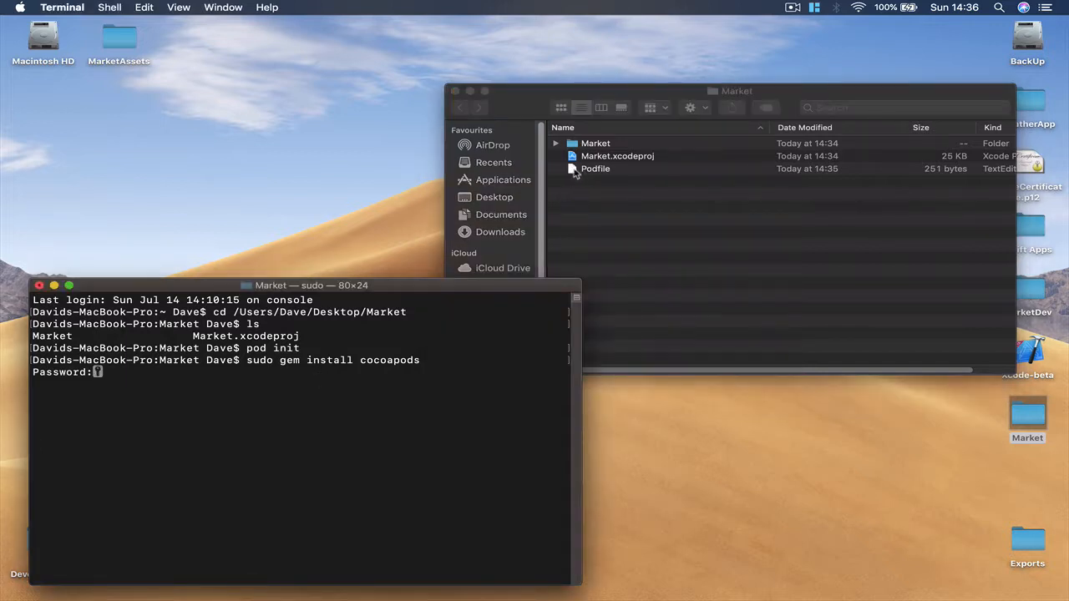
# Open the Market project's Podfile in TextEdit for editing
pyautogui.doubleClick(594, 167)
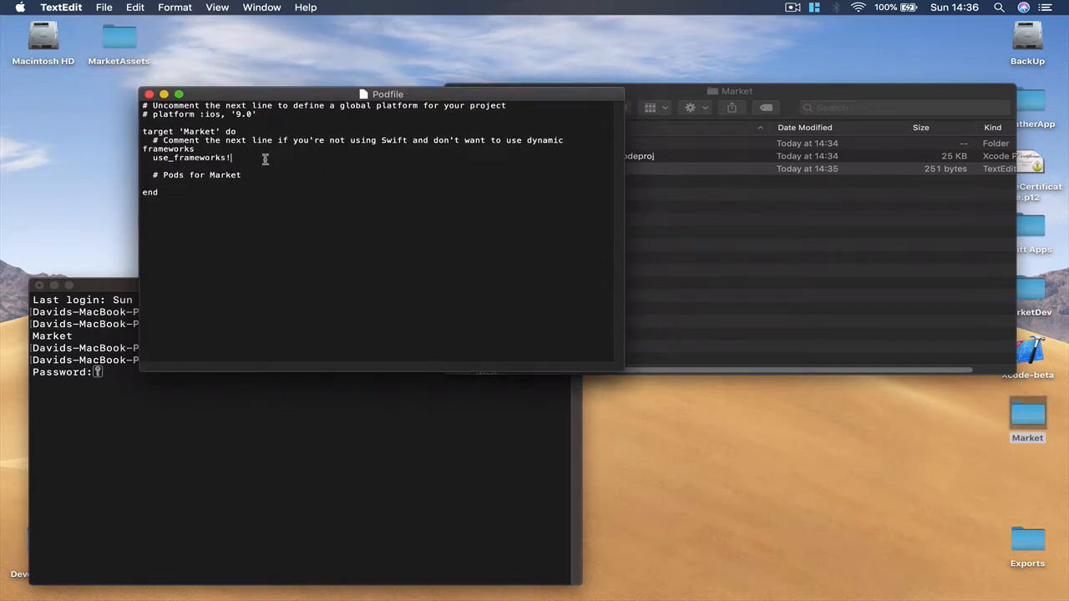
# Add pod 'Firebase/Core' and the other pod lines below use_frameworks! in the Market target
pyautogui.press('return')
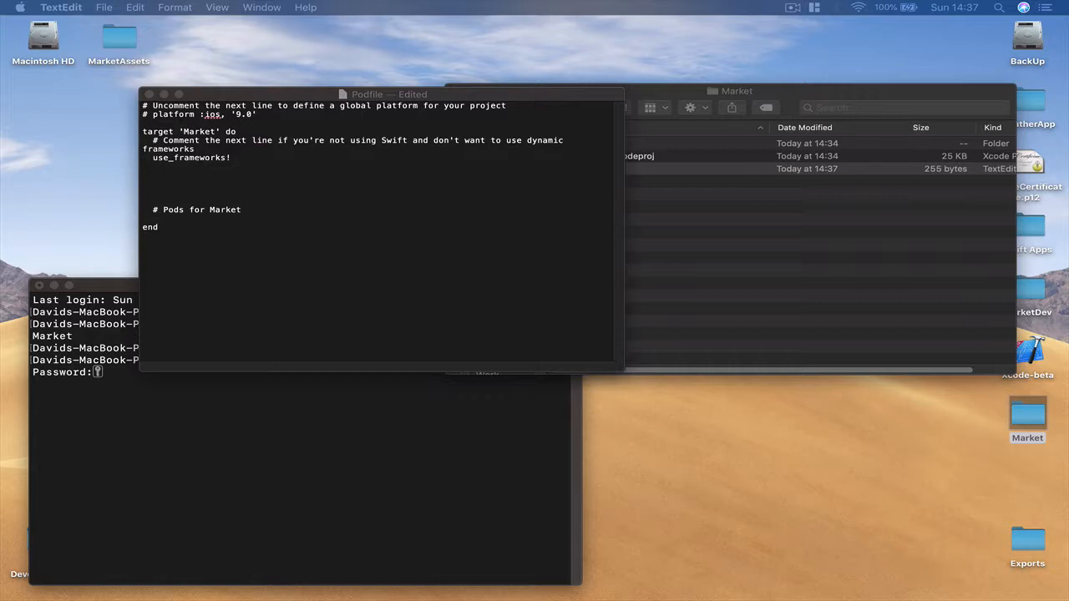
pyautogui.moveTo(560, 421)
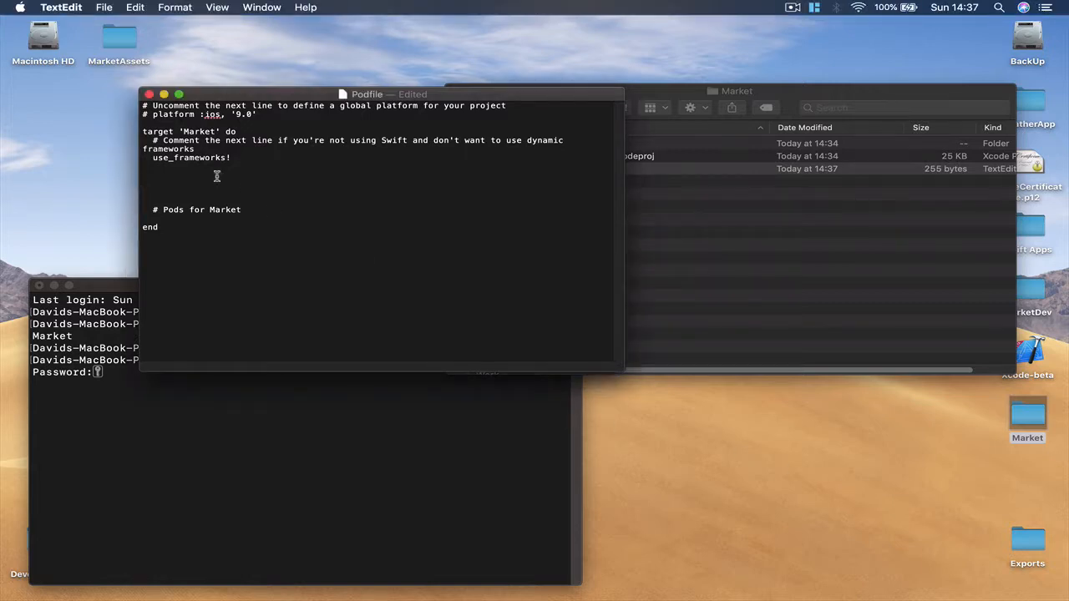
pyautogui.write("pod 'Firebase/Core'")
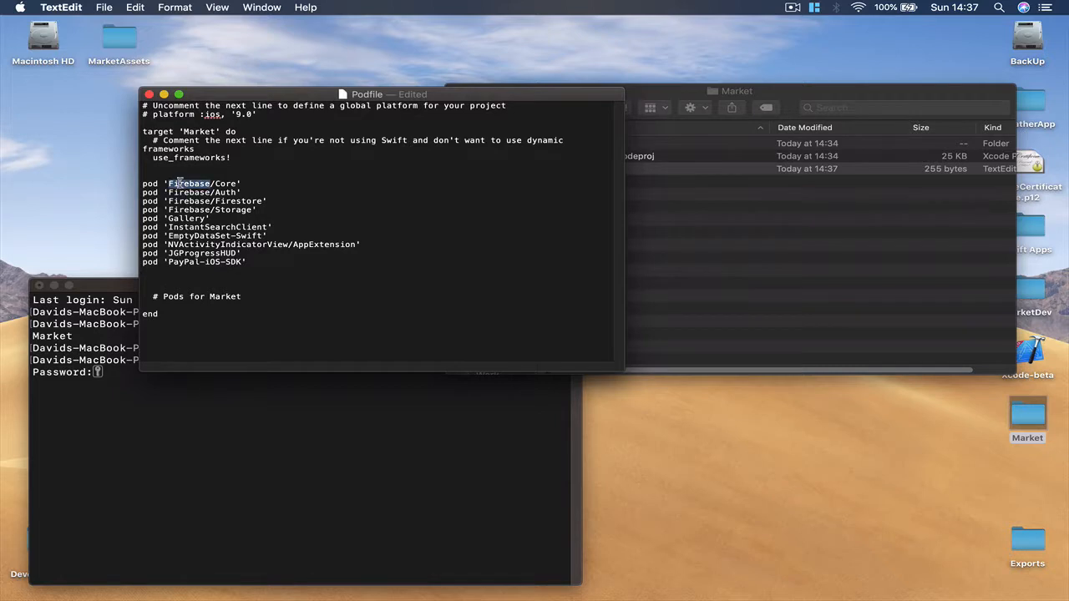
pyautogui.moveTo(167, 182); pyautogui.dragTo(246, 261)
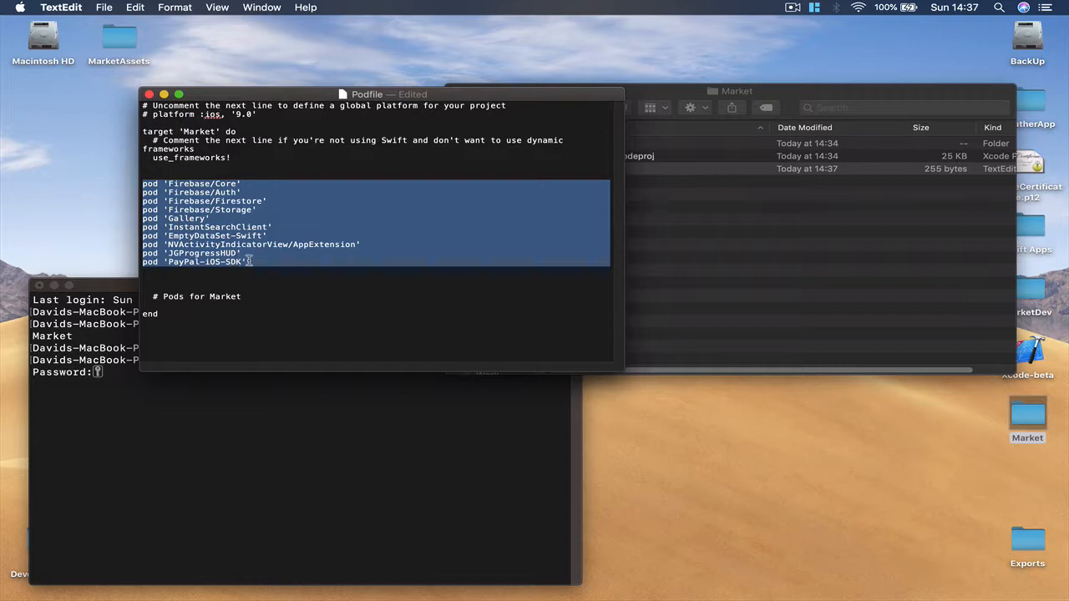
pyautogui.click(248, 260)
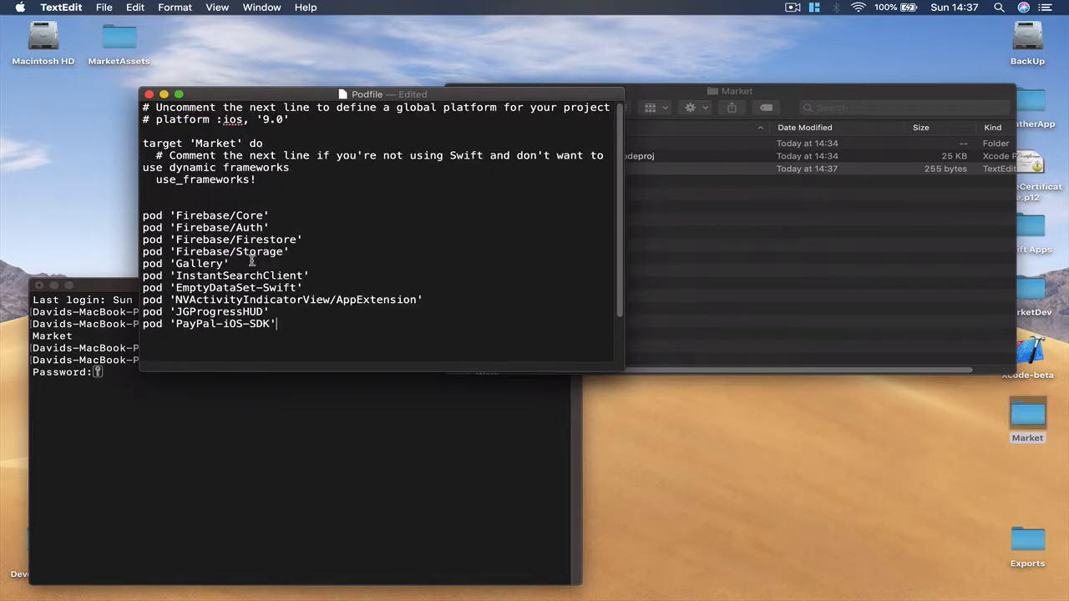
# Review the remaining pod lines (Gallery, PayPal-iOS-SDK, etc.) further down the Podfile
pyautogui.scroll(-3)
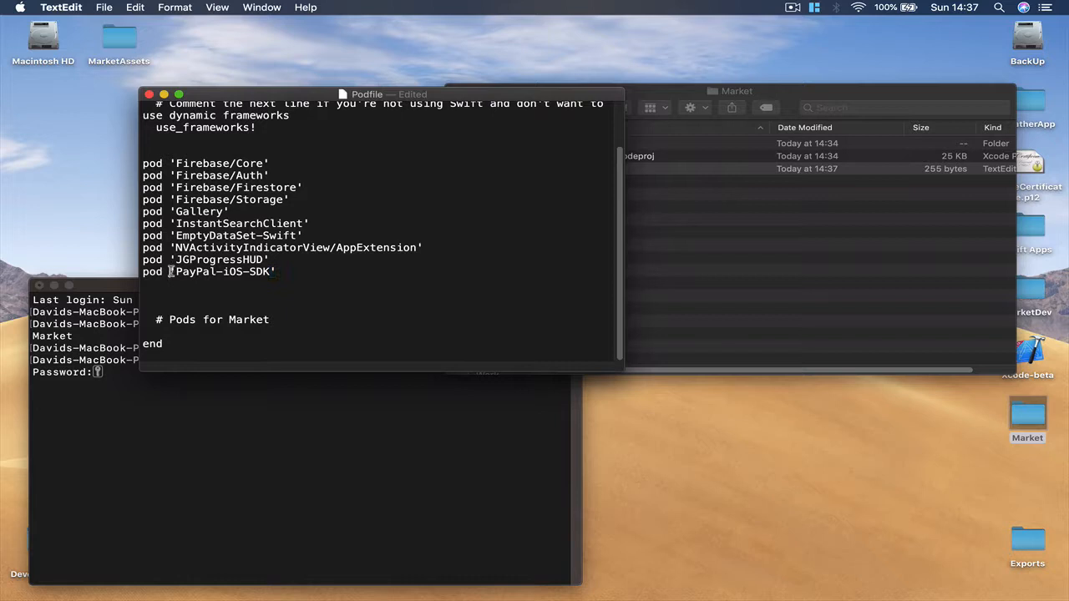
pyautogui.click(281, 271)
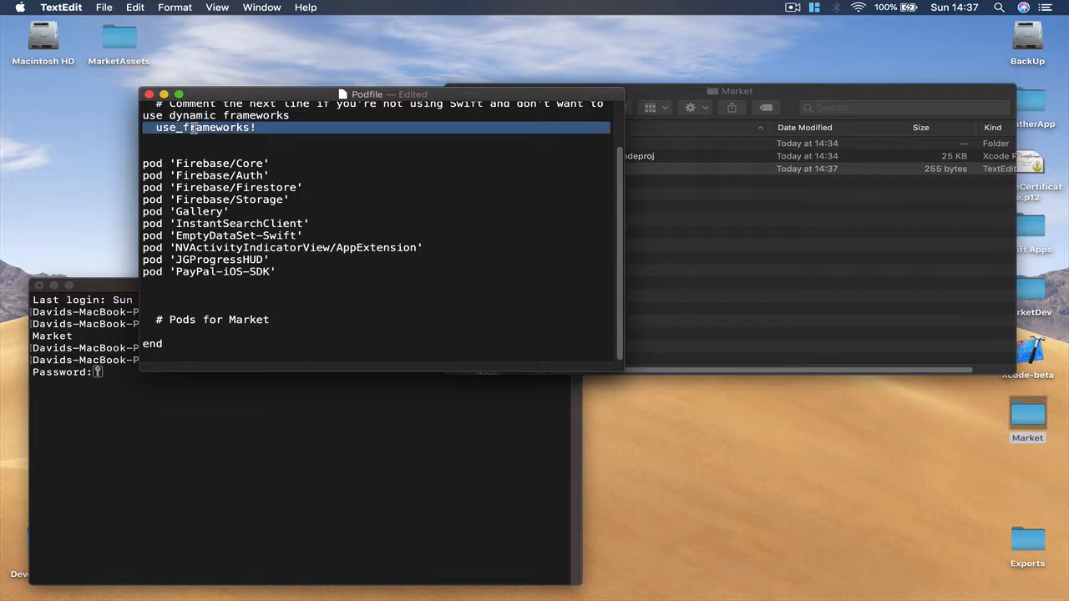
pyautogui.doubleClick(182, 319)
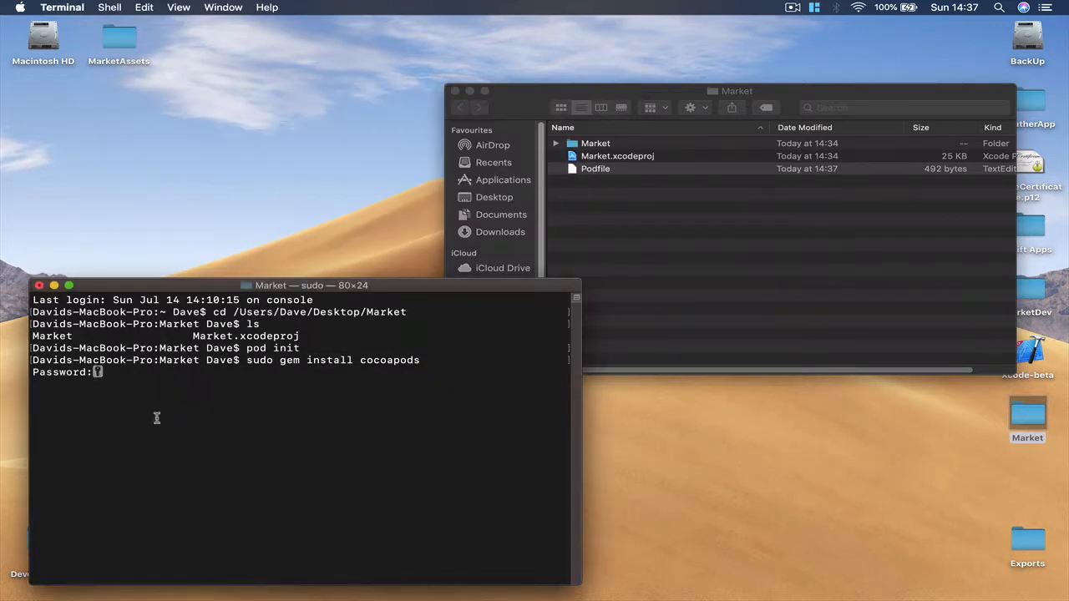
# End the sudo session awaiting a password and enlarge a fresh shell window to 80×24
pyautogui.click(40, 284)
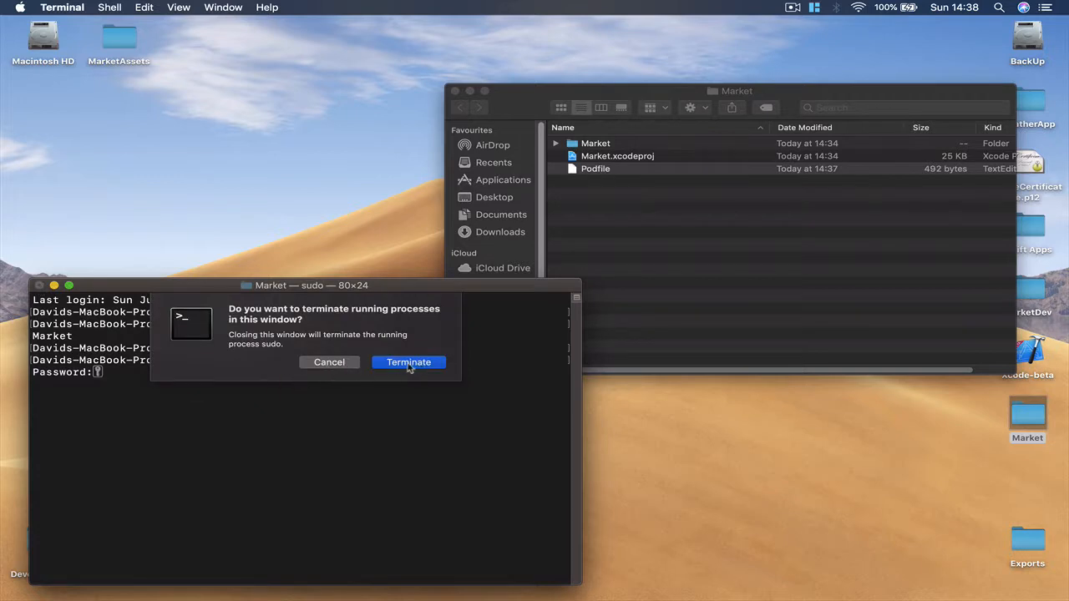
pyautogui.click(407, 360)
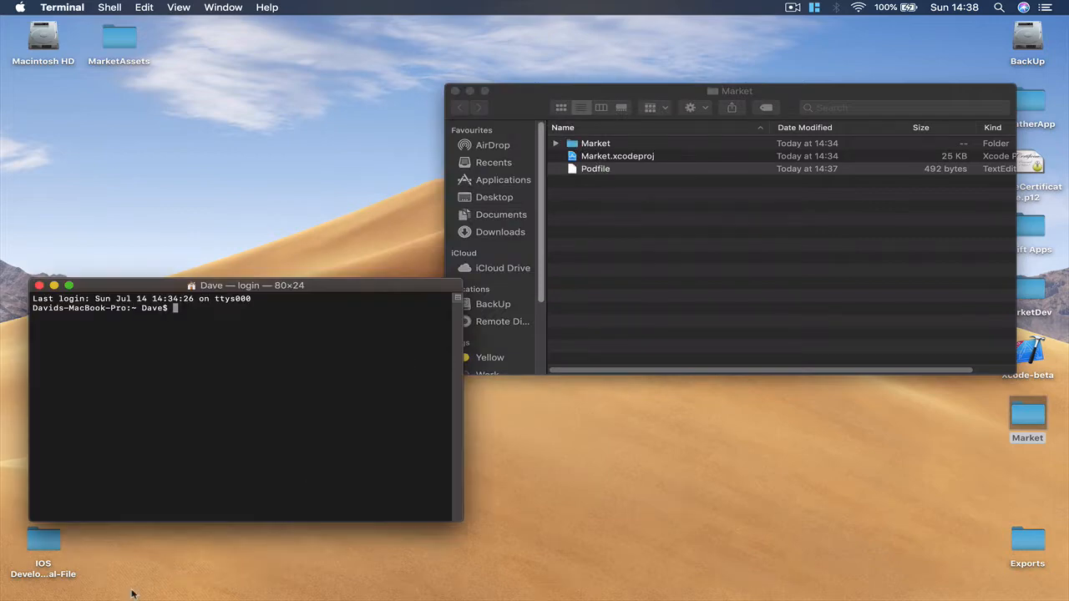
pyautogui.moveTo(250, 284); pyautogui.dragTo(331, 187)
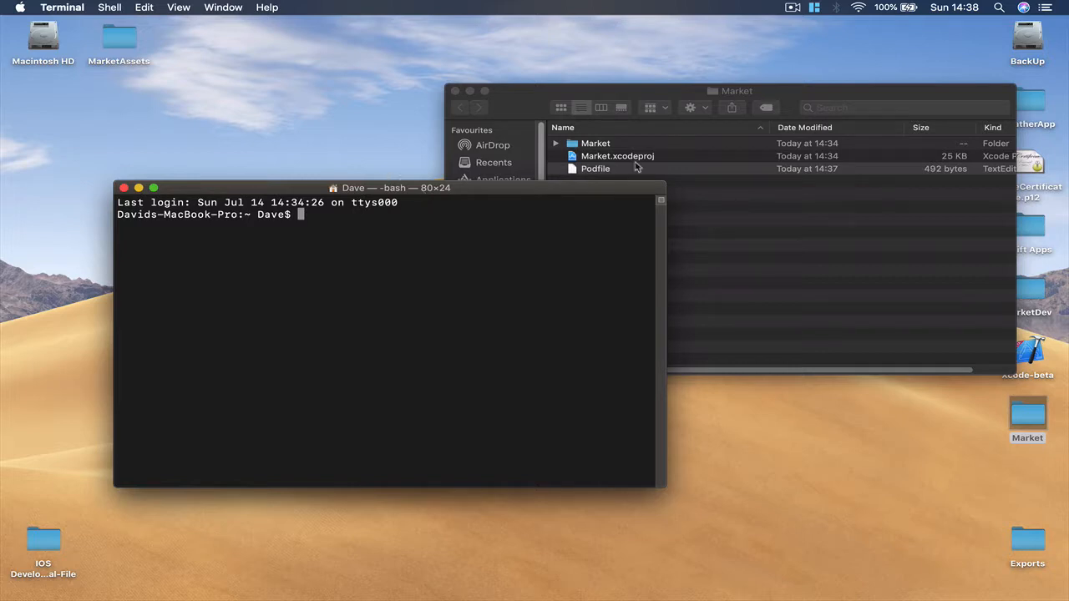
# Change into /Users/Dave/Desktop/Market and confirm the Podfile is listed
pyautogui.write('c')
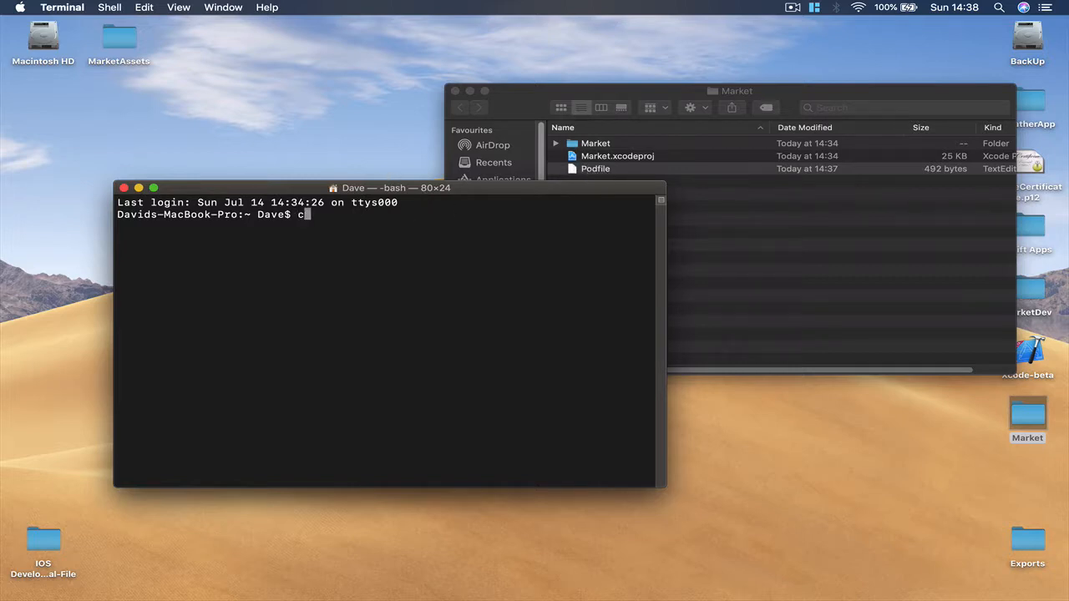
pyautogui.write('d')
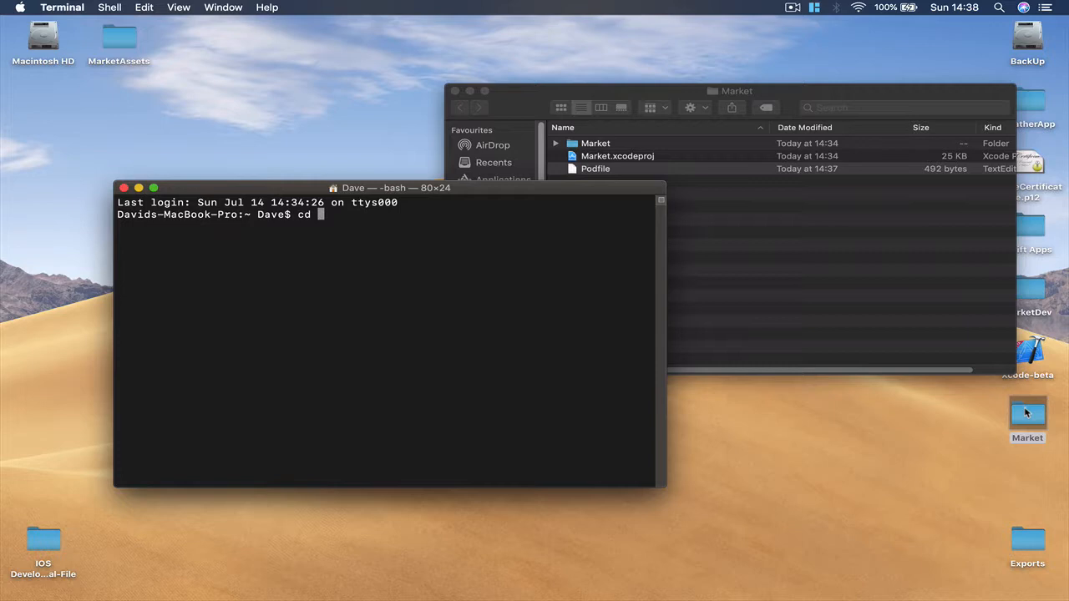
pyautogui.press('Return')
pyautogui.write('ls')
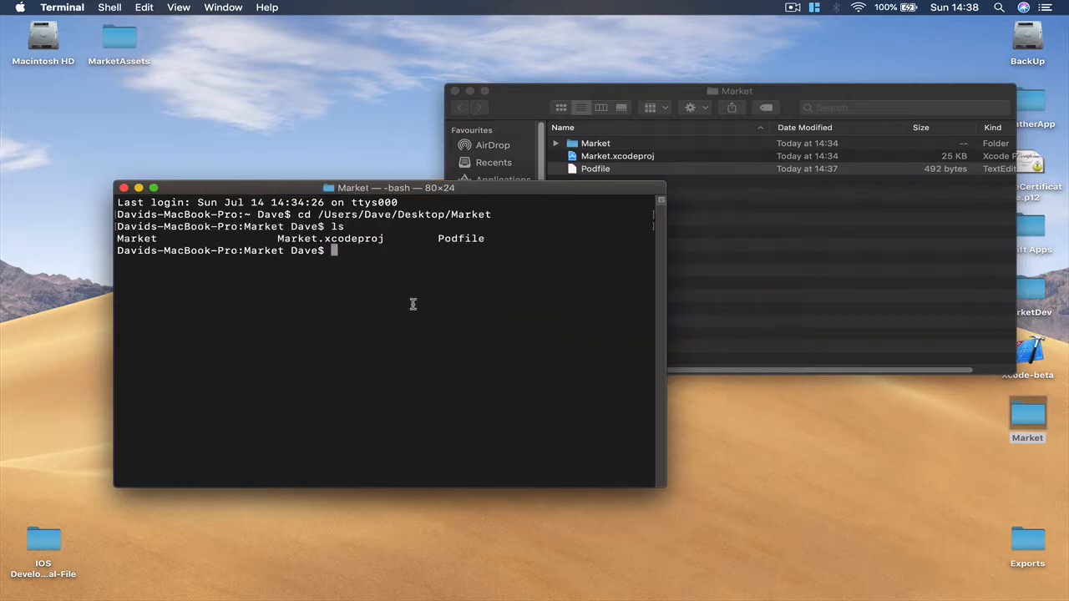
pyautogui.doubleClick(461, 237)
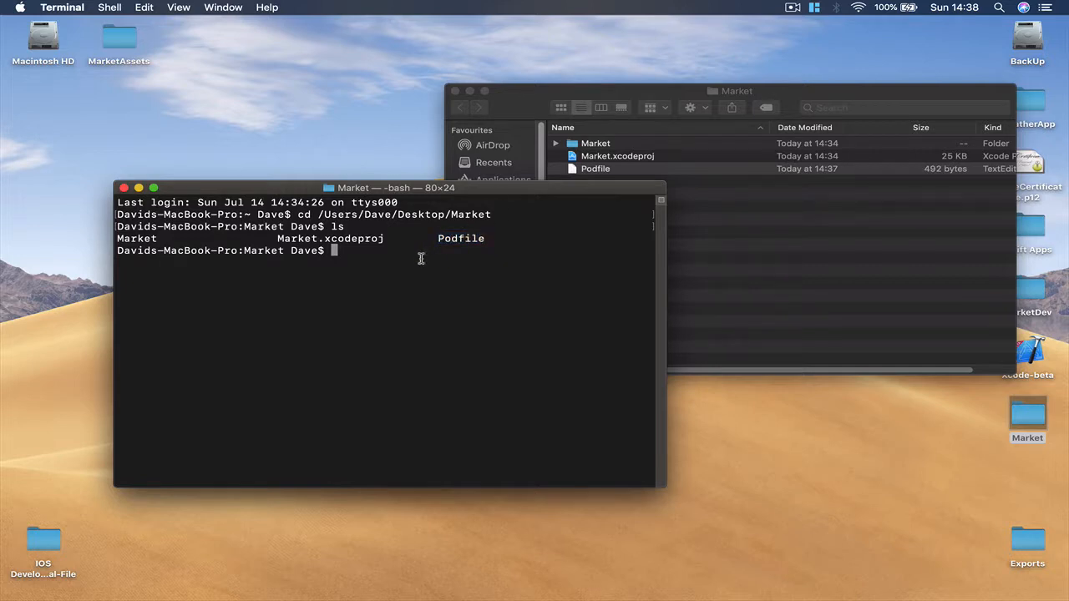
# Run pod install to fetch the project's pod dependencies
pyautogui.write('pod')
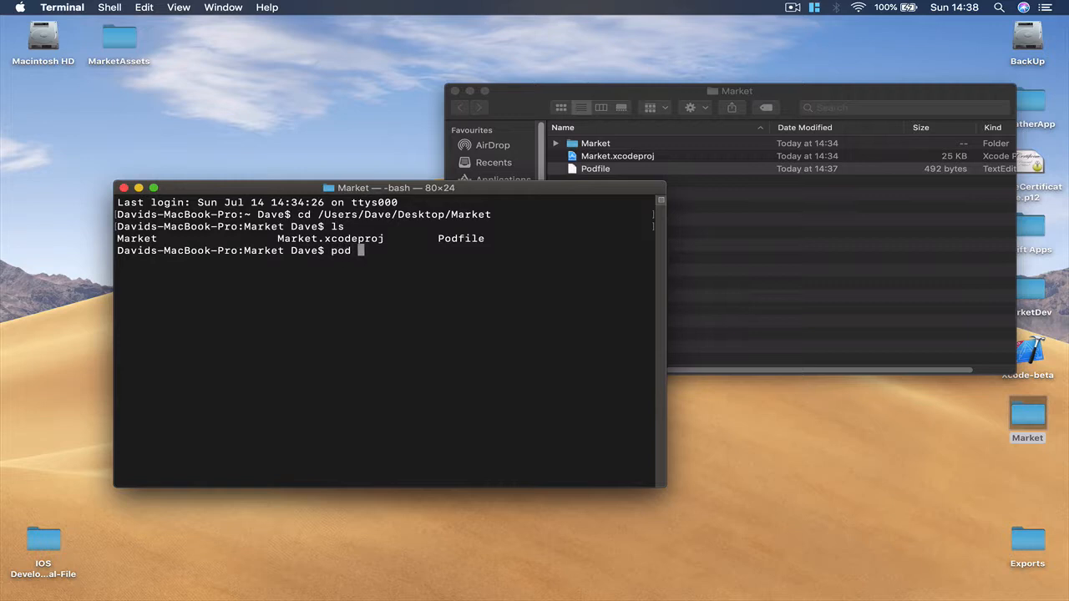
pyautogui.write('insta')
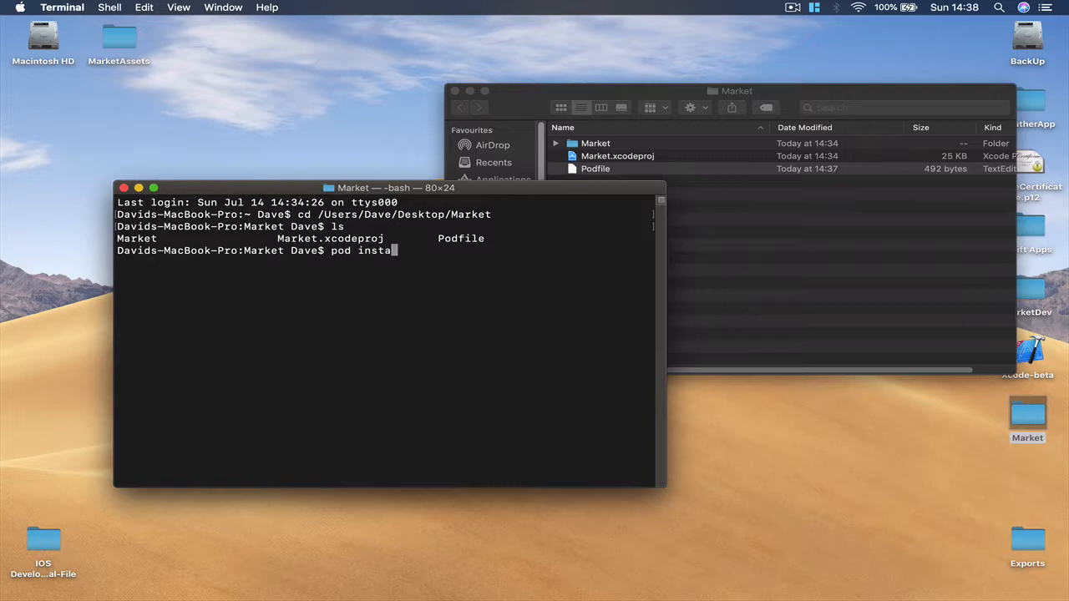
pyautogui.press('Return')
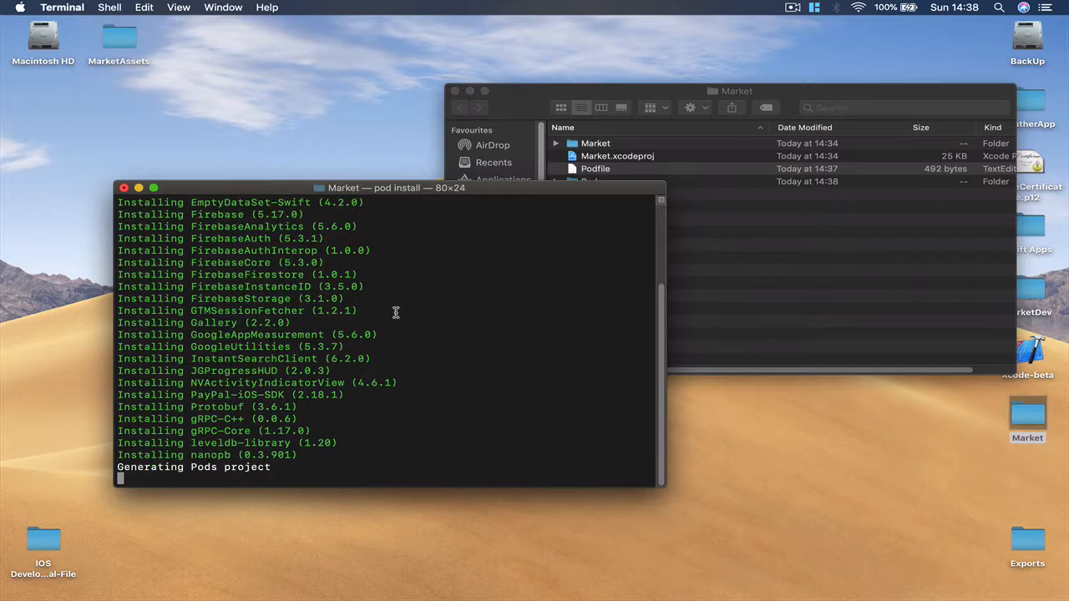
pyautogui.moveTo(571, 194)
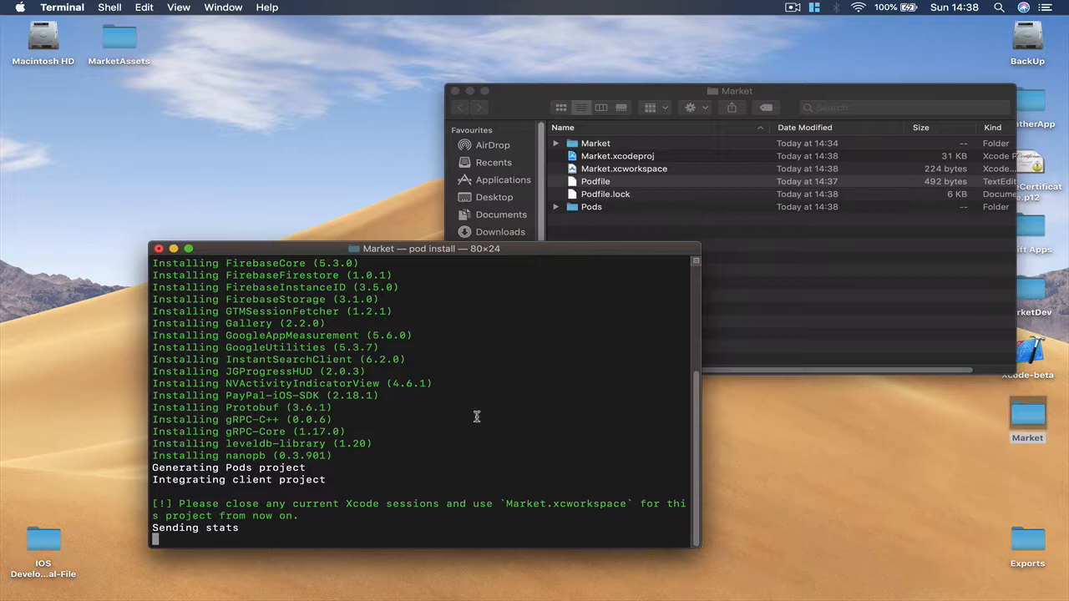
pyautogui.moveTo(621, 177)
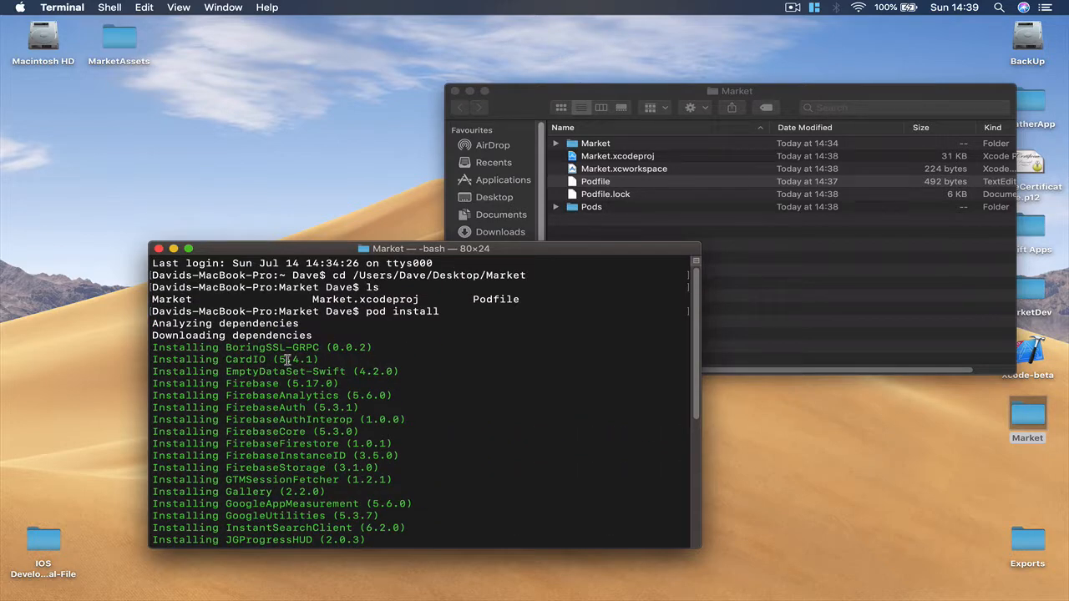
pyautogui.moveTo(371, 374)
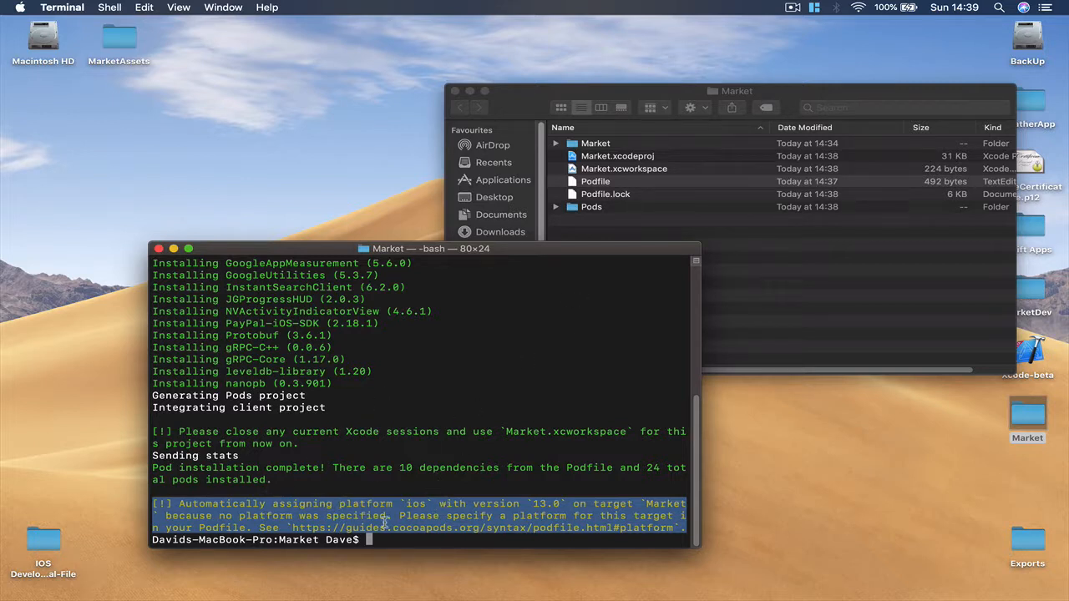
pyautogui.moveTo(104, 269)
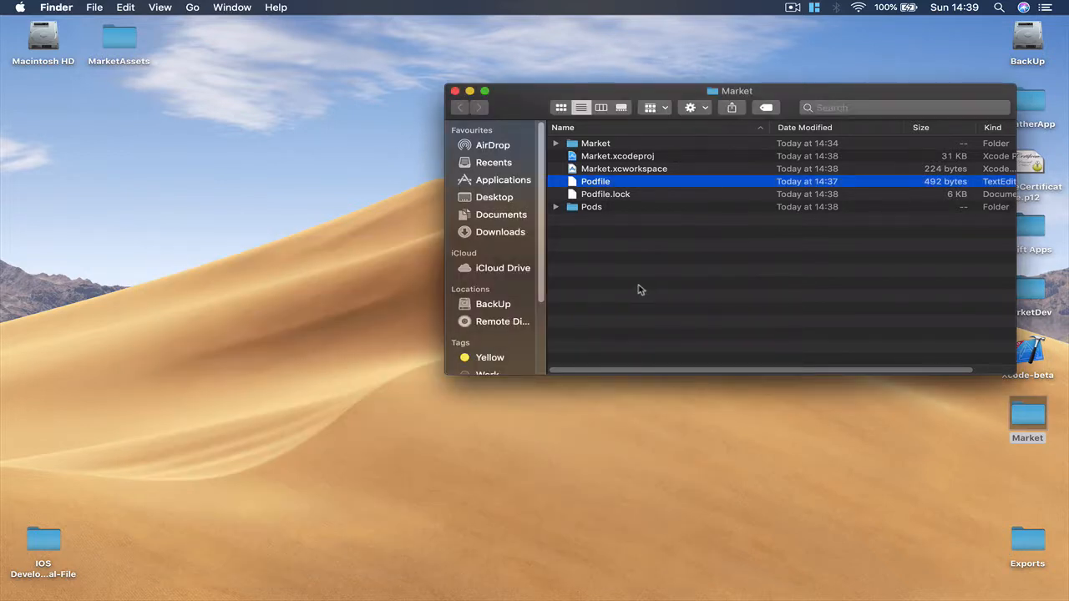
# Select Market.xcworkspace rather than the project file and launch it in Xcode
pyautogui.click(618, 157)
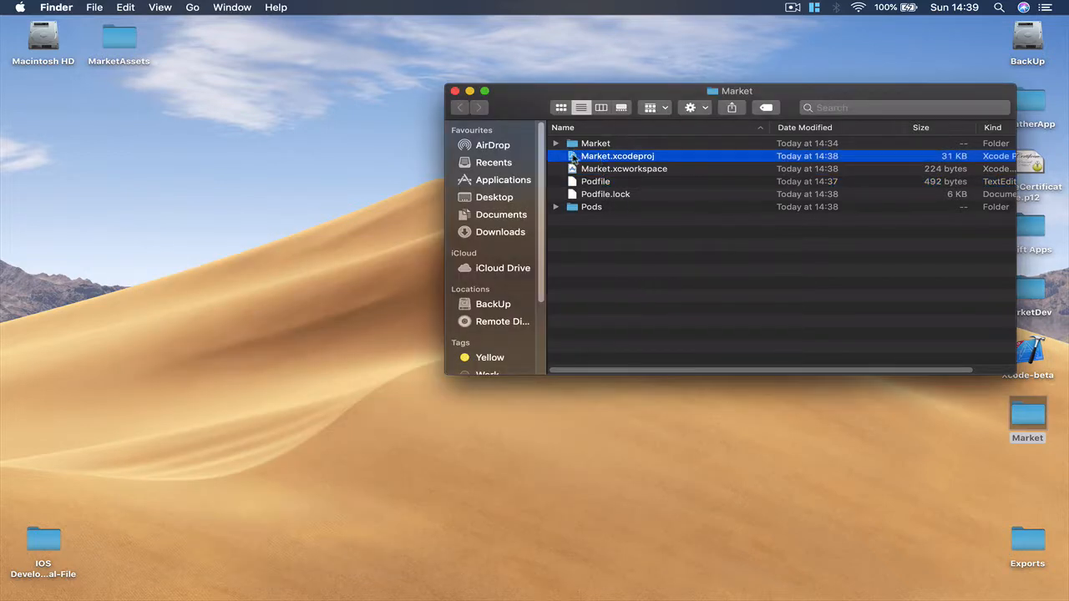
pyautogui.click(625, 169)
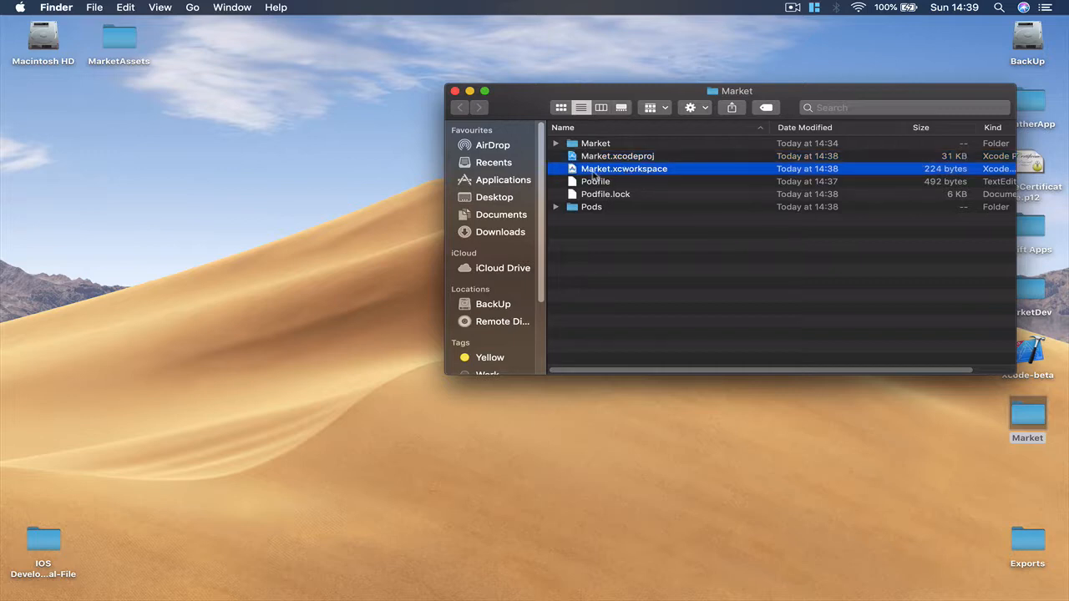
pyautogui.moveTo(662, 179)
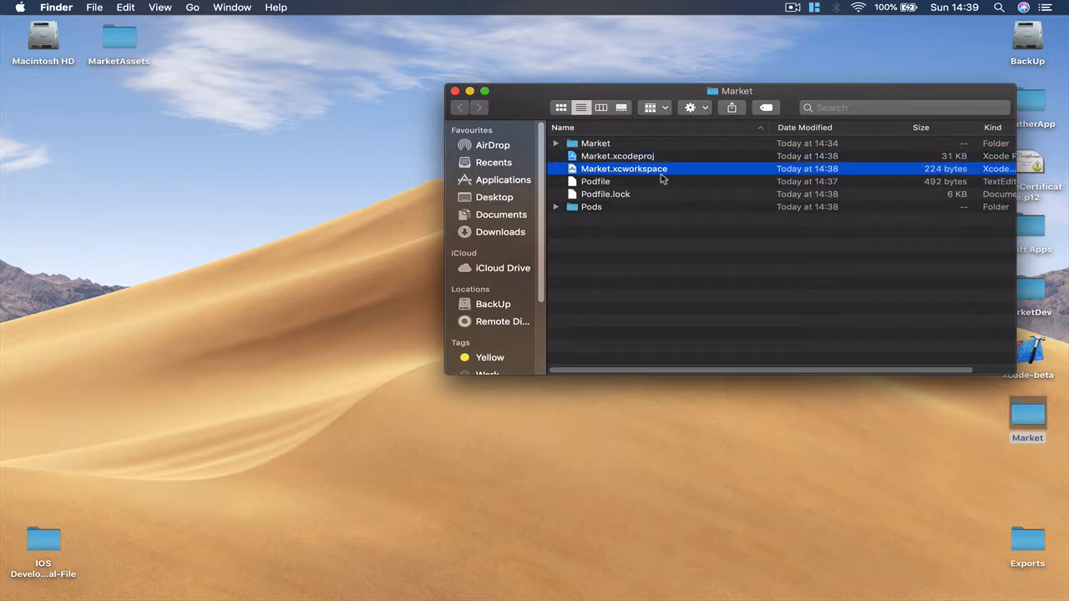
pyautogui.moveTo(626, 176)
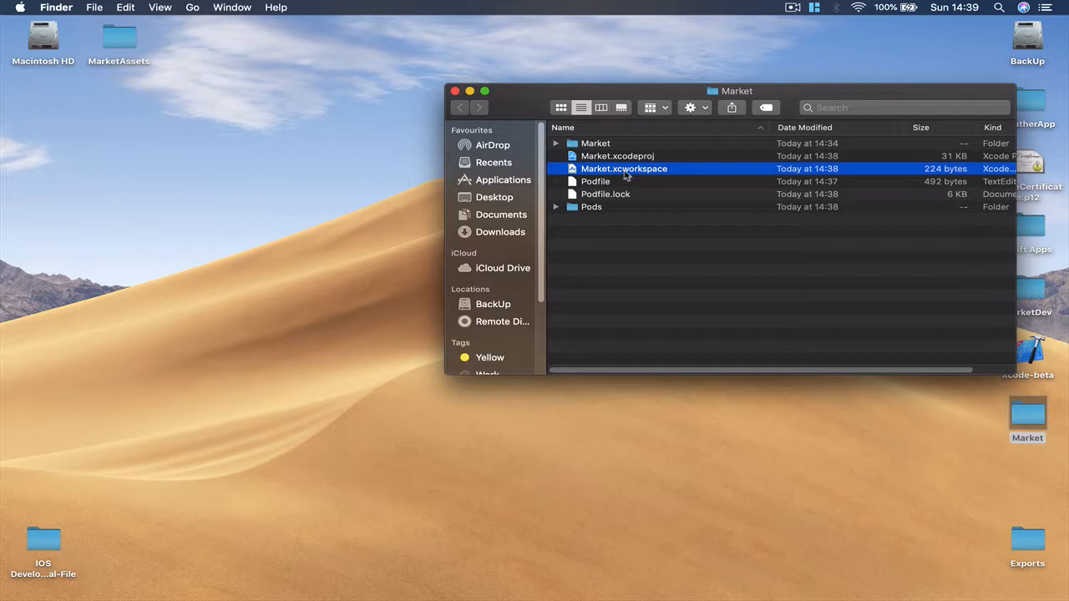
pyautogui.moveTo(583, 169)
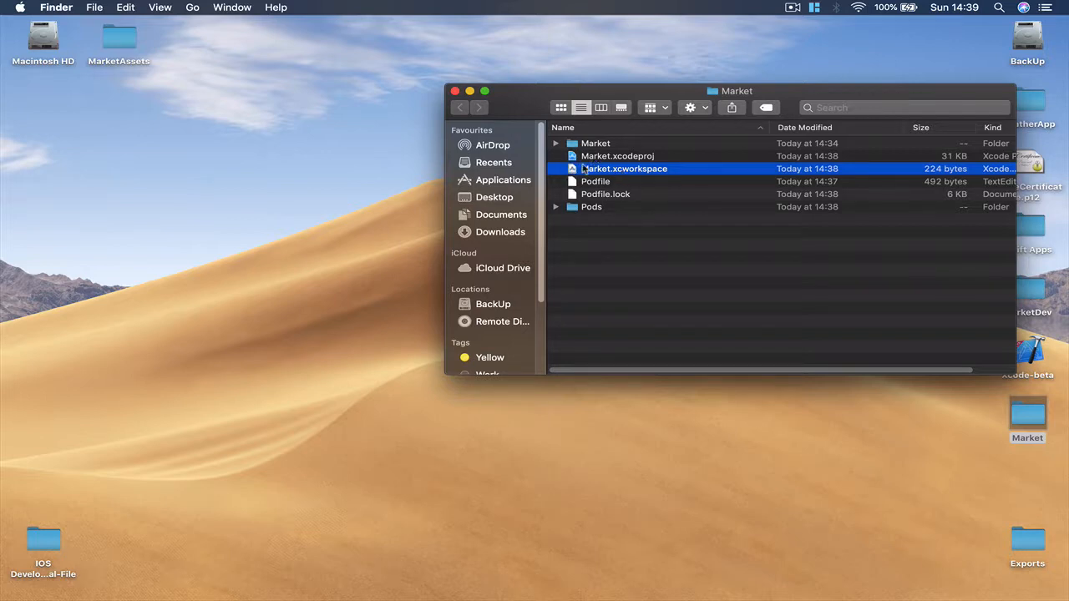
pyautogui.moveTo(735, 91); pyautogui.dragTo(554, 84)
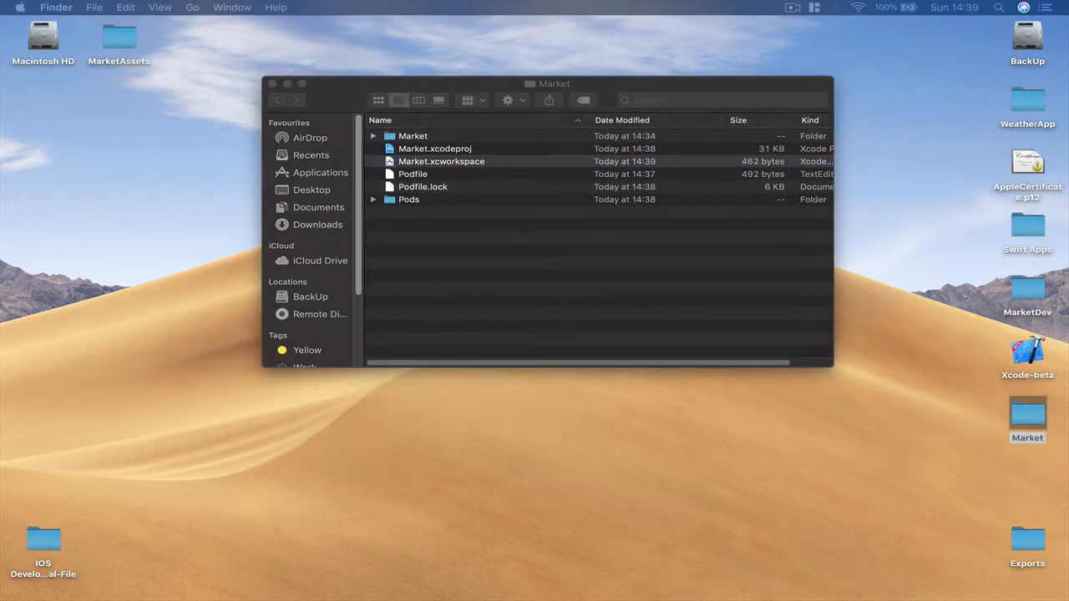
pyautogui.doubleClick(441, 161)
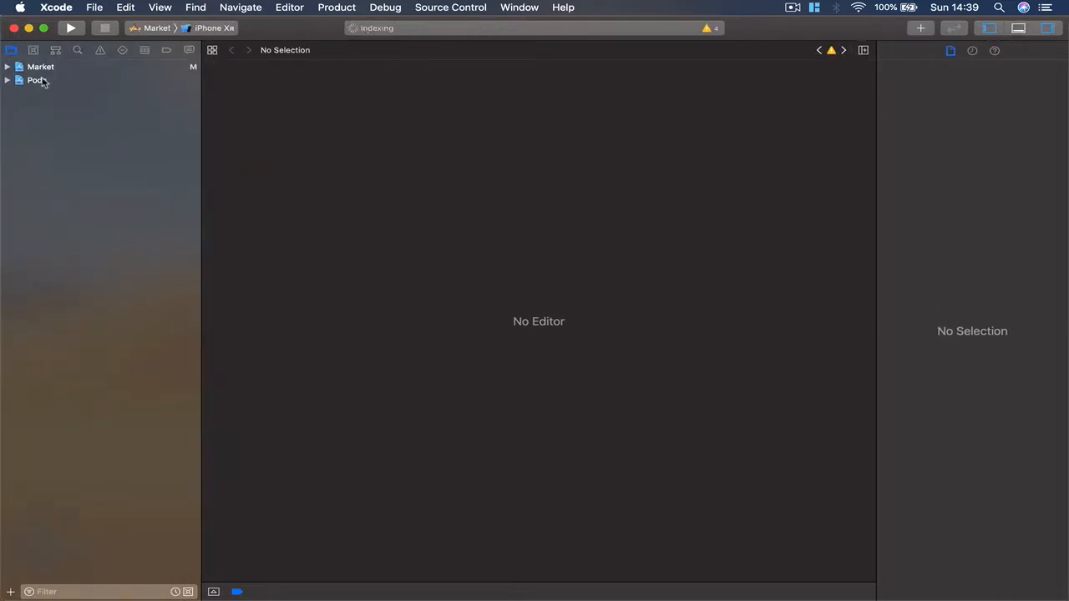
# Expand the Market and Pods groups, browse the installed pod libraries, then show Main.storyboard
pyautogui.click(7, 80)
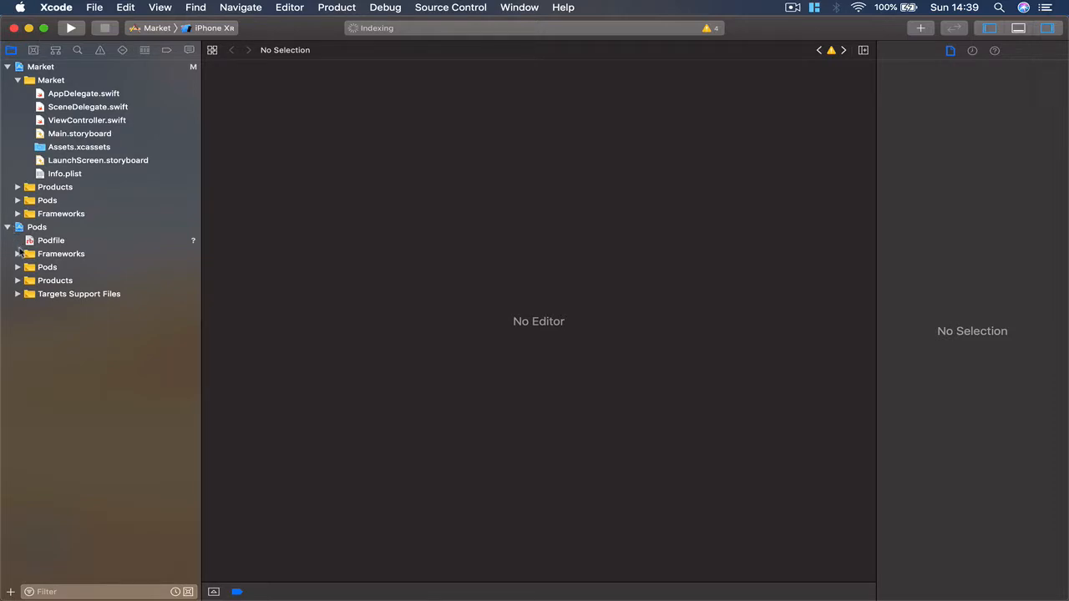
pyautogui.click(19, 267)
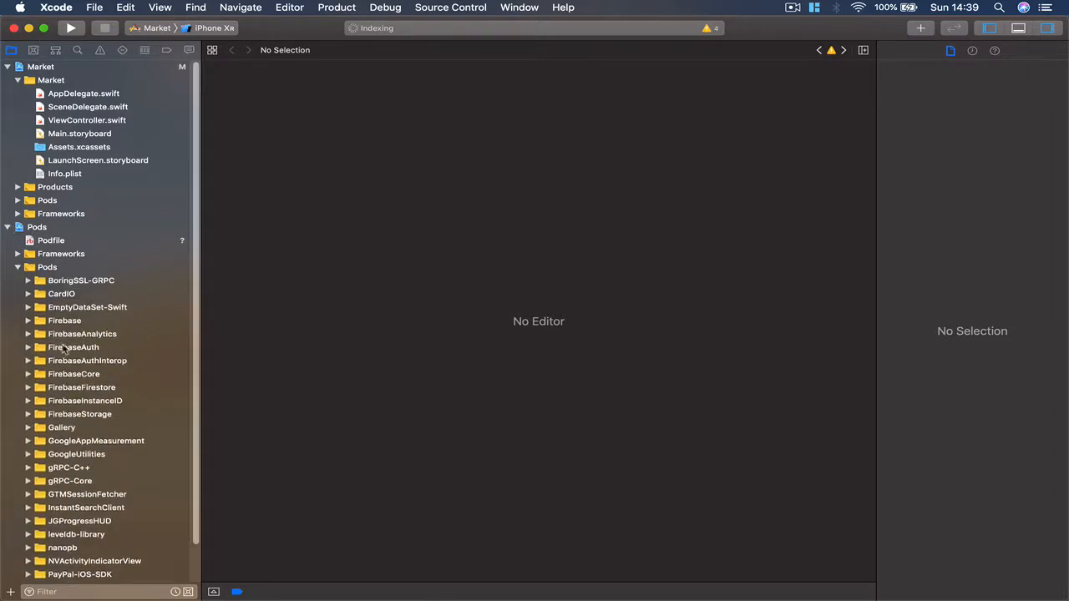
pyautogui.scroll(-3)
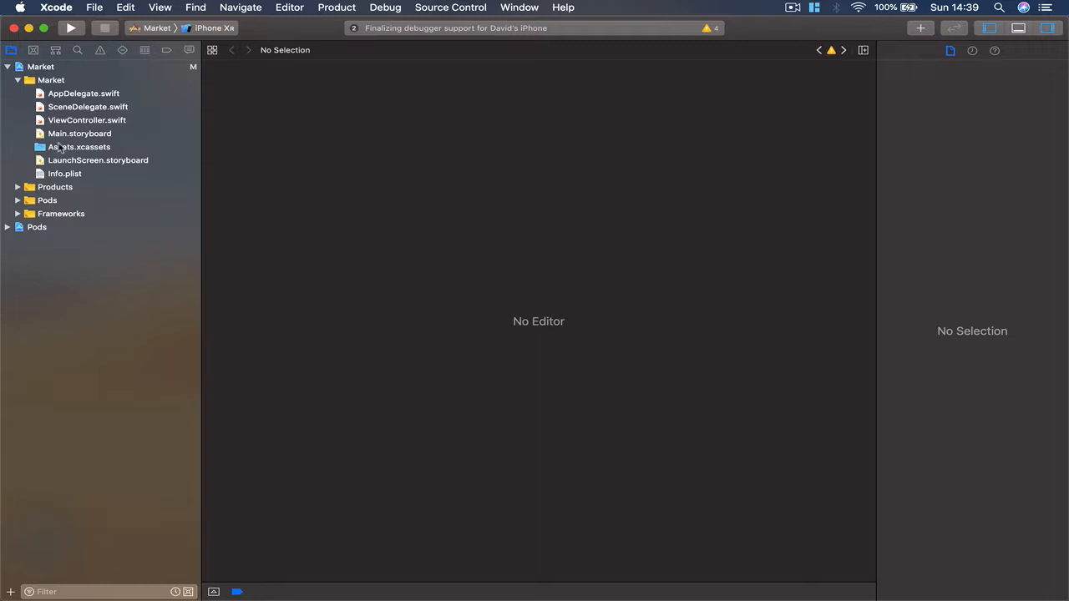
pyautogui.click(80, 134)
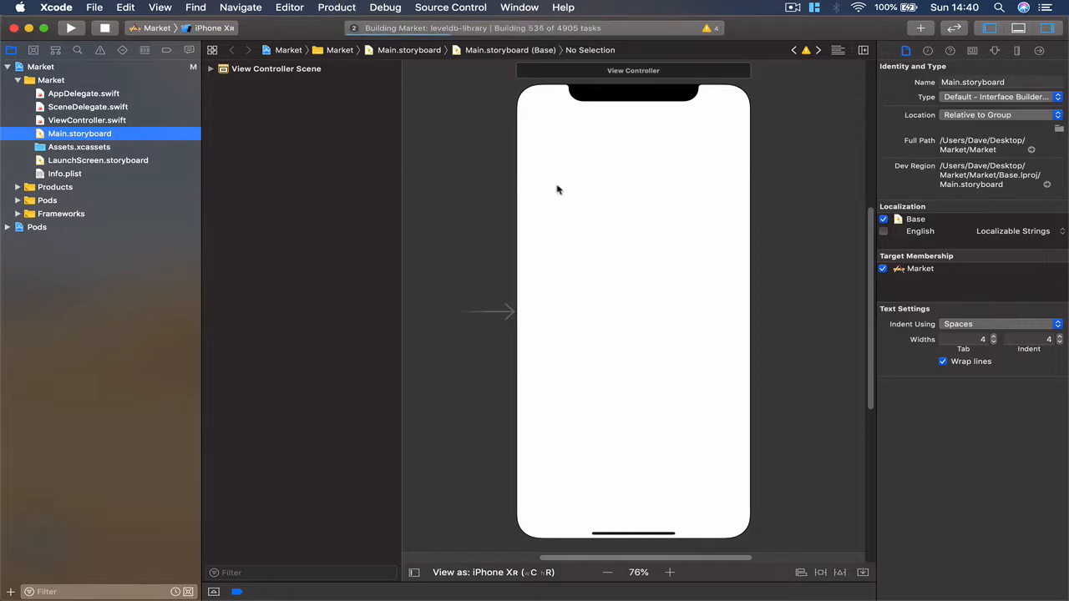
pyautogui.moveTo(464, 172)
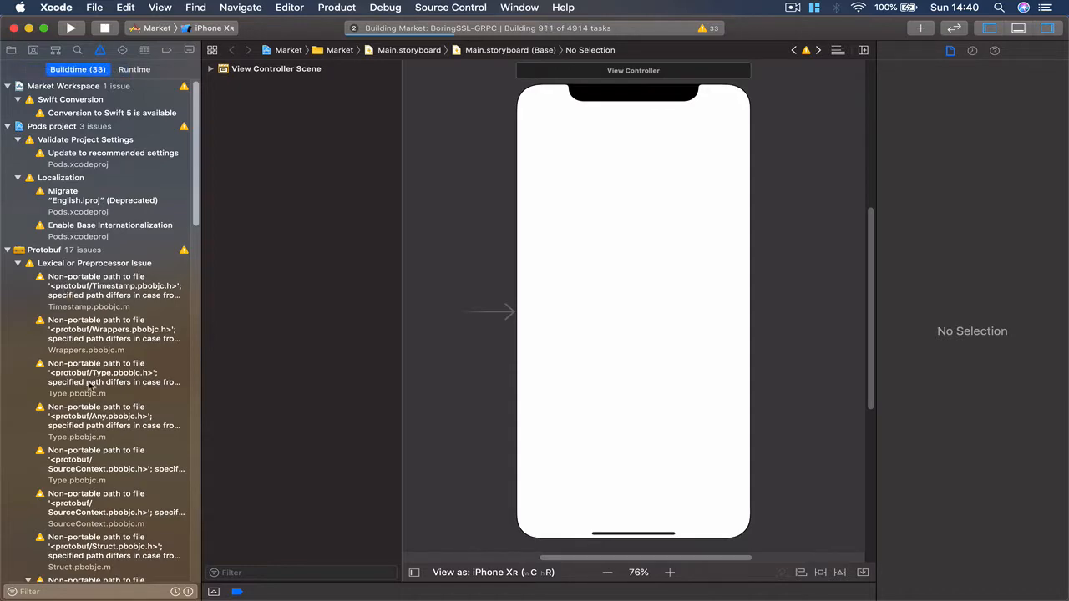
# Scroll through the build warnings in the Issue navigator and return to the project file list
pyautogui.scroll(-3)
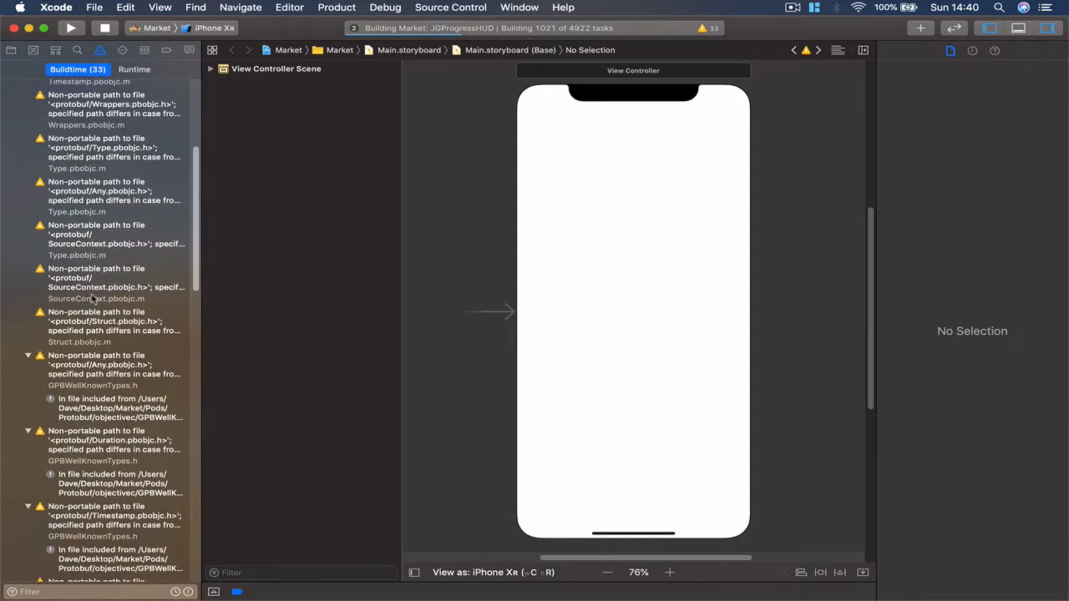
pyautogui.scroll(3)
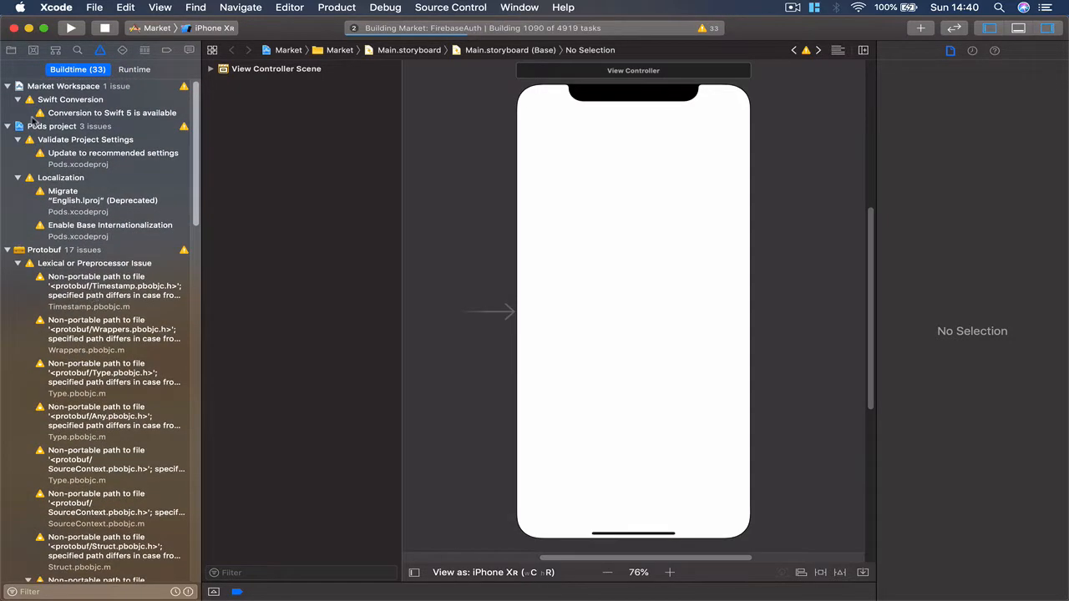
pyautogui.click(11, 50)
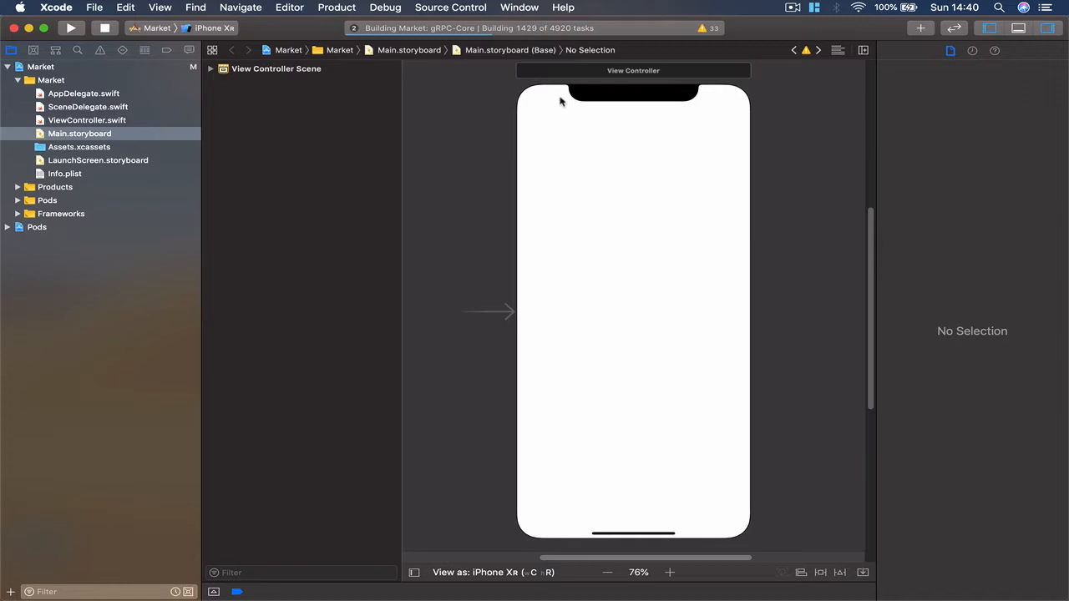
pyautogui.moveTo(538, 119)
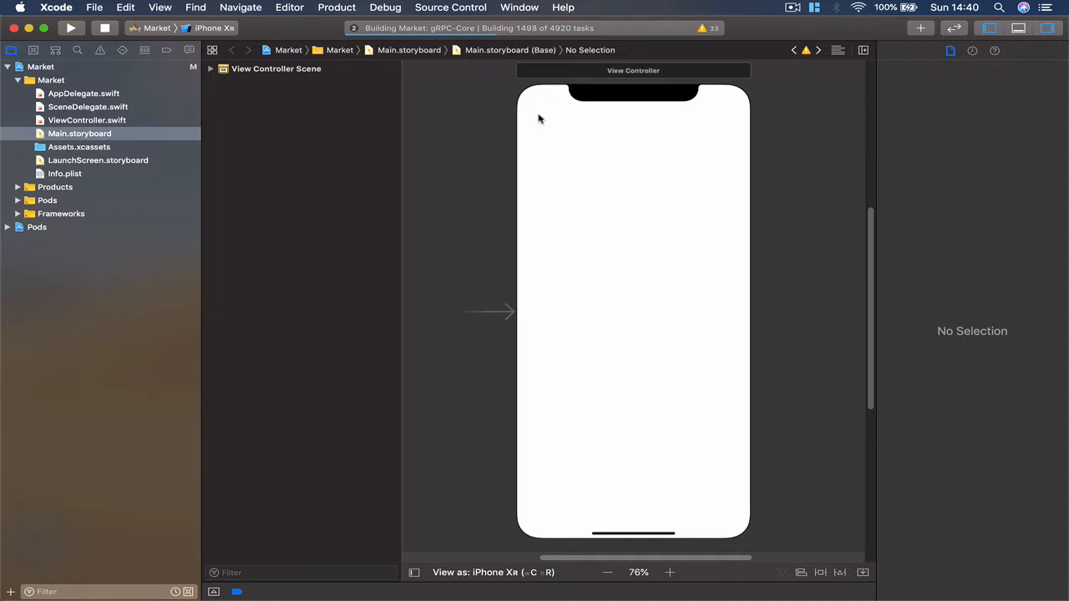
pyautogui.moveTo(495, 162)
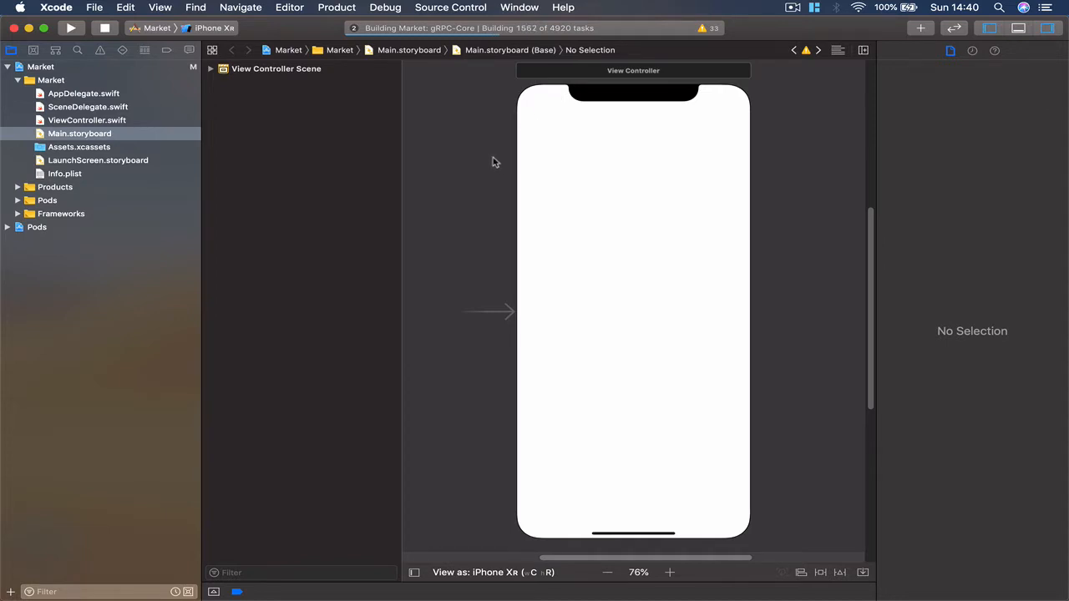